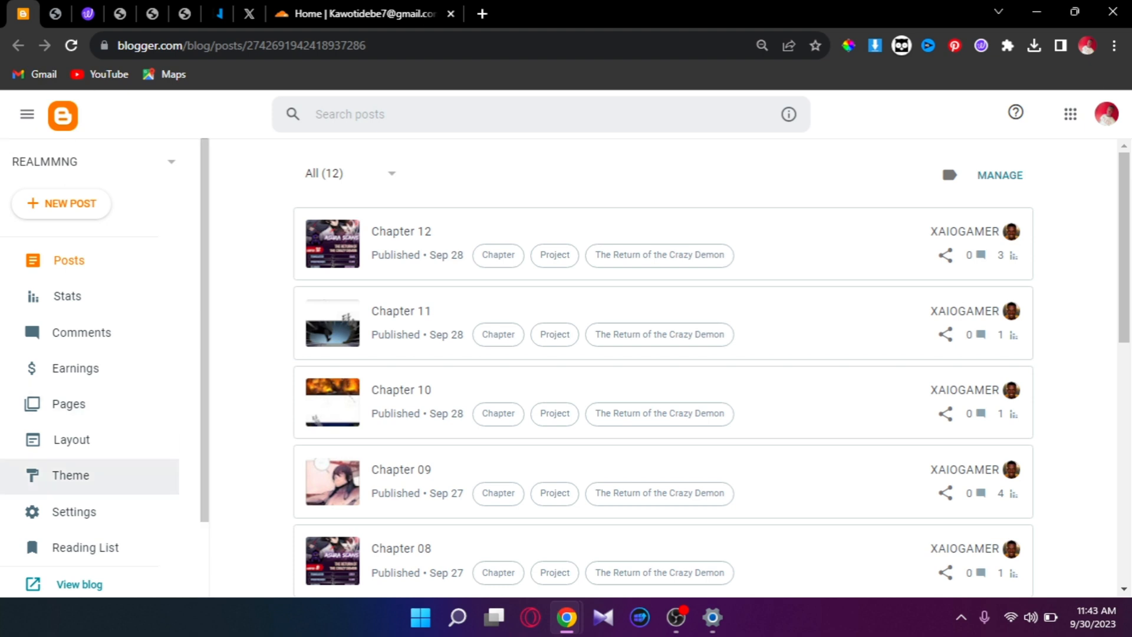
# Select and copy the custom domain realmmng.com.ng from Blogger's publishing settings
pyautogui.click(73, 511)
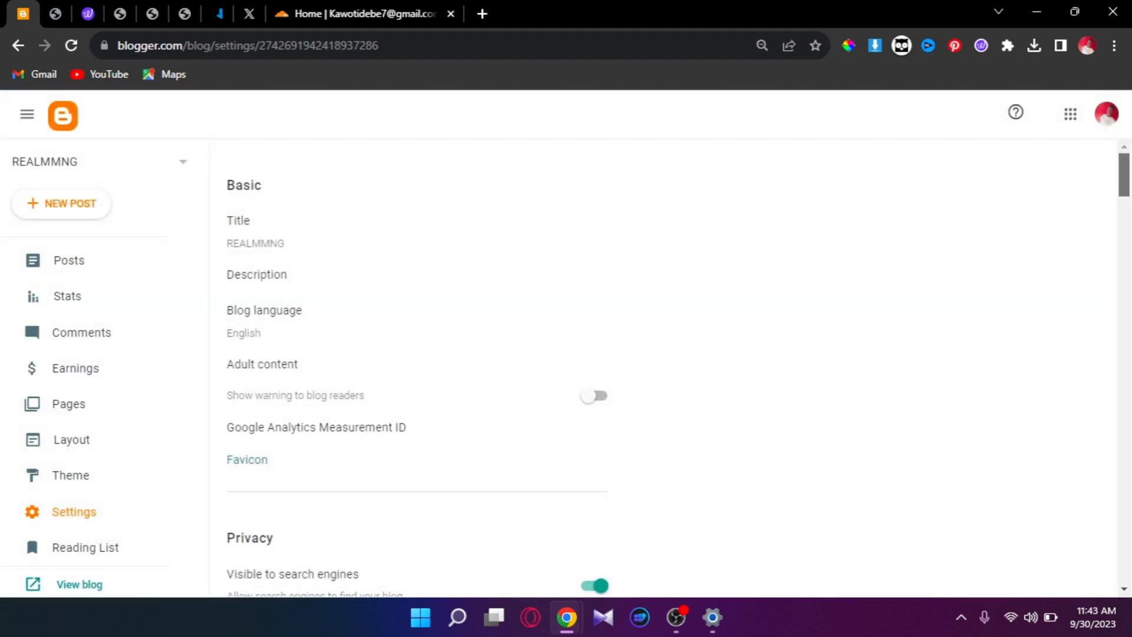
pyautogui.scroll(-3)
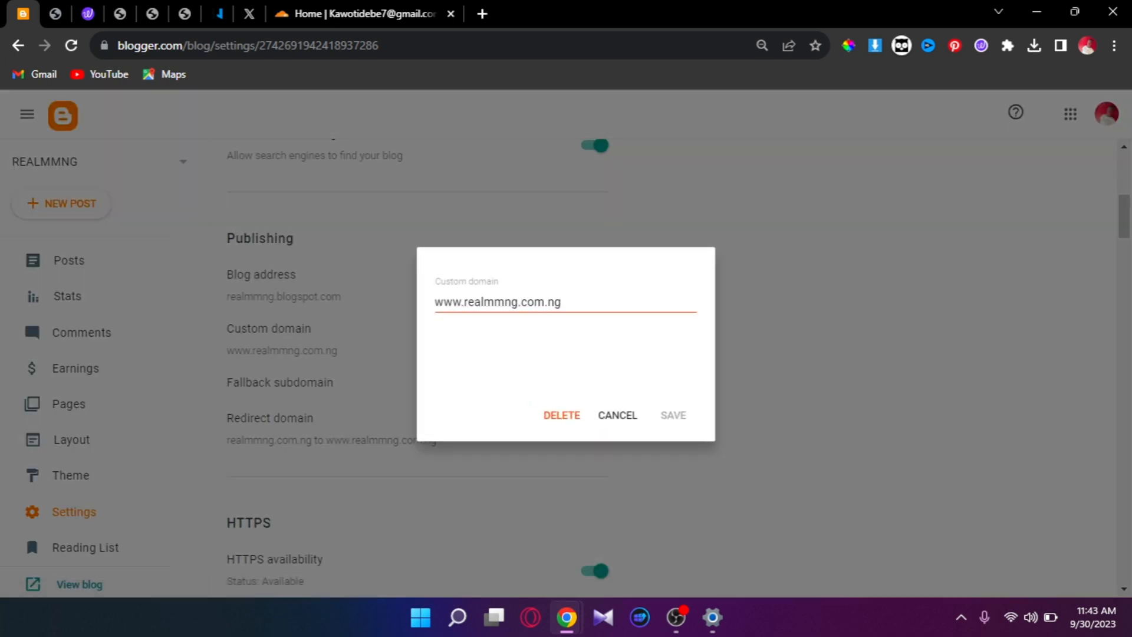
pyautogui.click(496, 302)
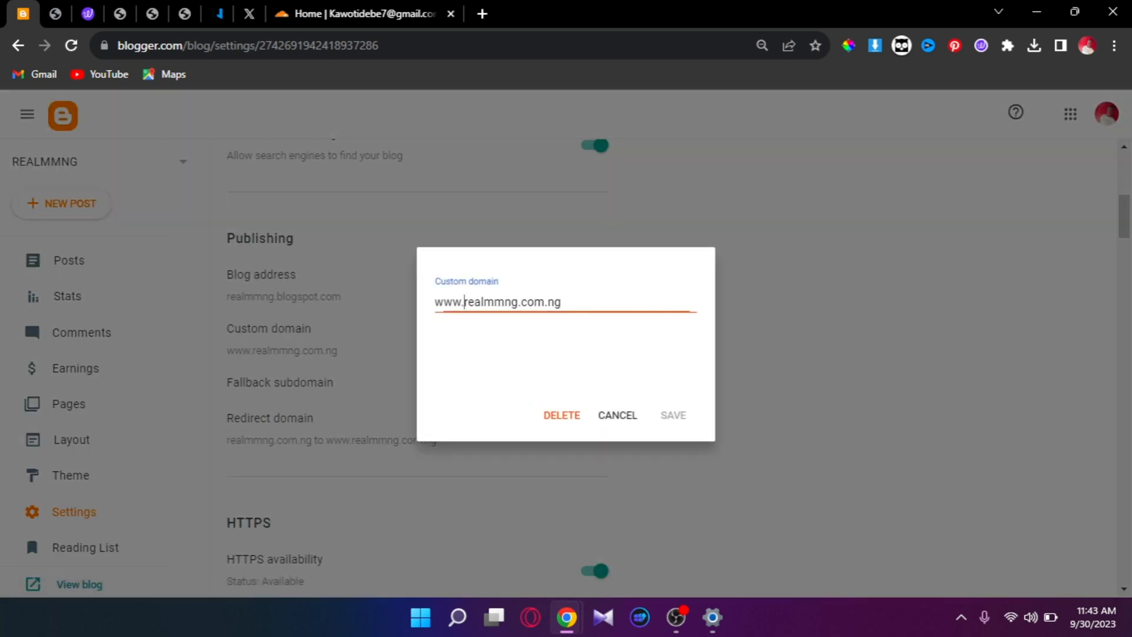
pyautogui.doubleClick(510, 301)
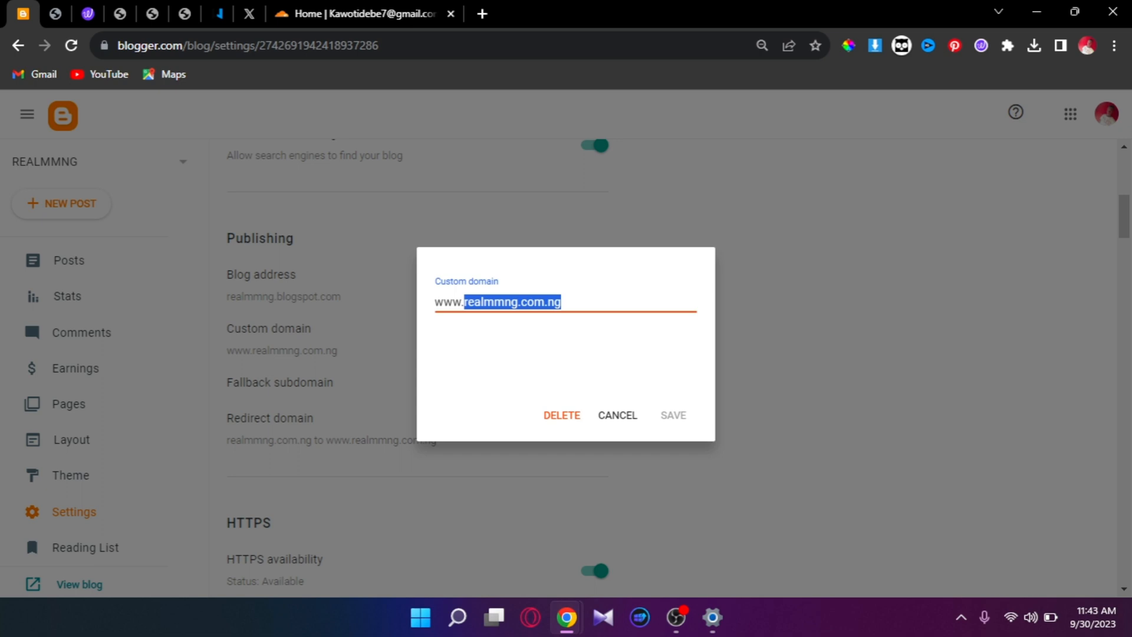
pyautogui.rightClick(510, 302)
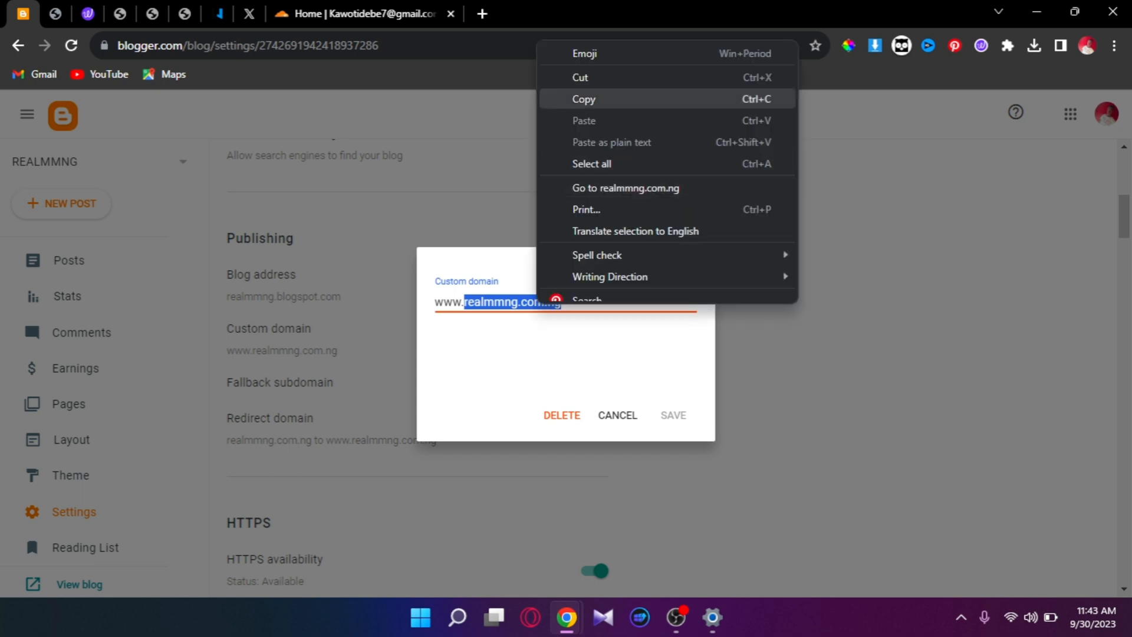
# Show realmmng.com.ng in Whogohost's My Domains list and bring up its actions
pyautogui.click(212, 13)
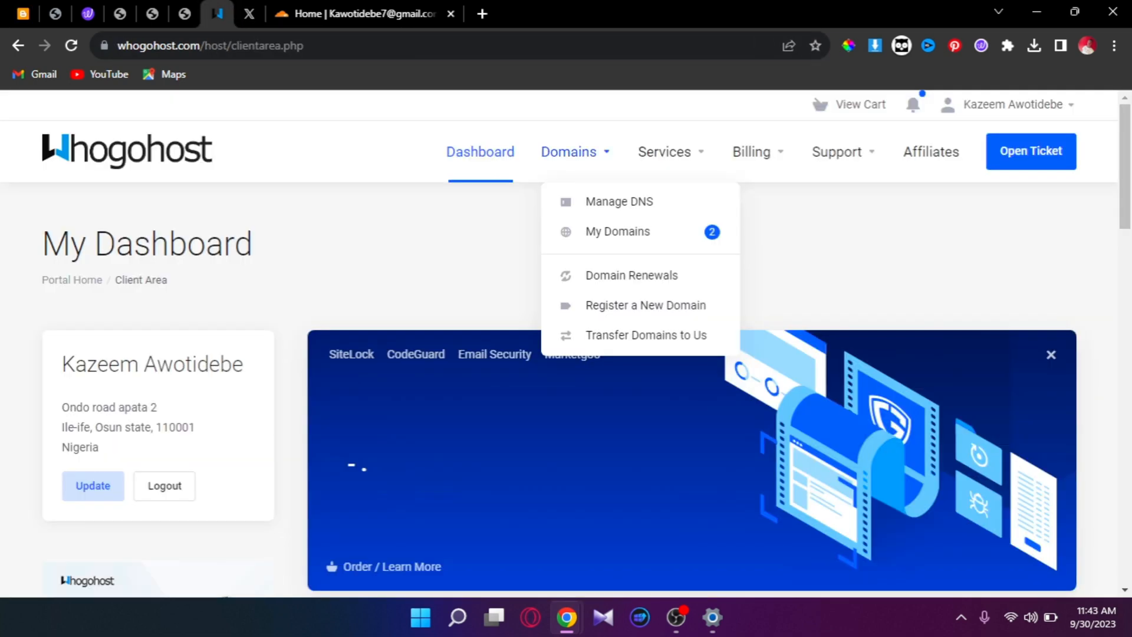
pyautogui.moveTo(617, 202)
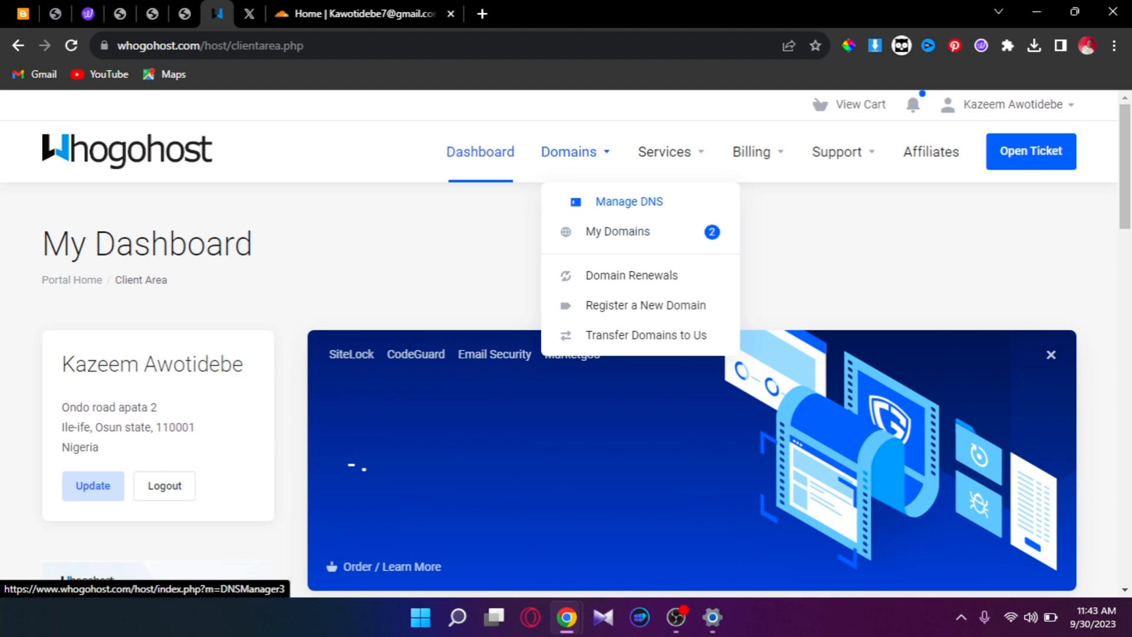
pyautogui.moveTo(626, 231)
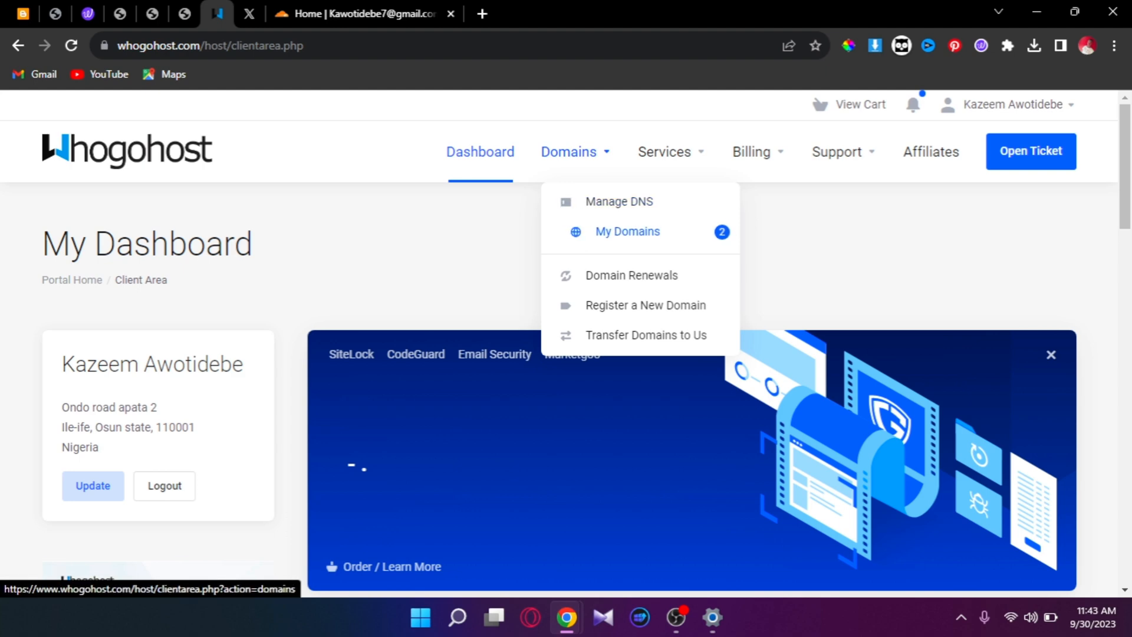
pyautogui.click(626, 231)
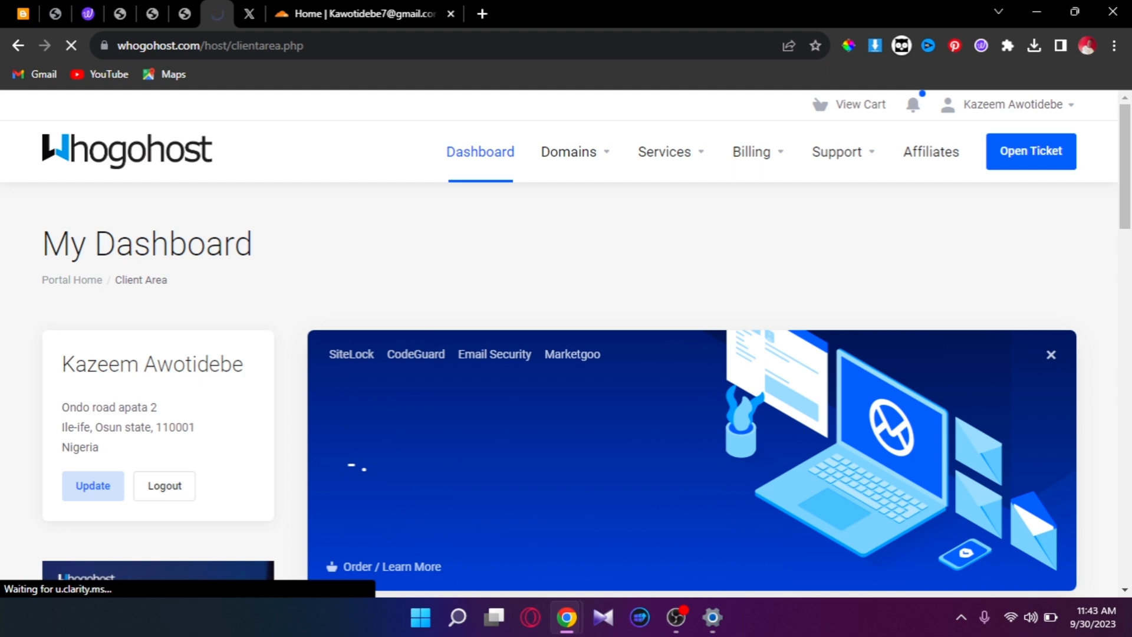
pyautogui.click(568, 152)
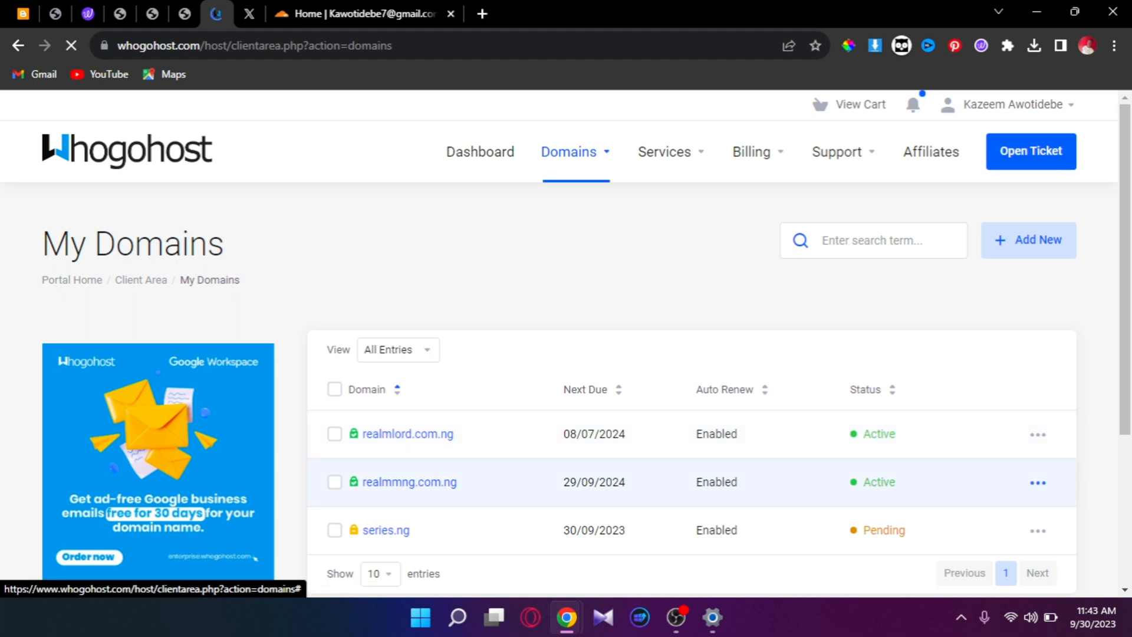
pyautogui.click(1037, 481)
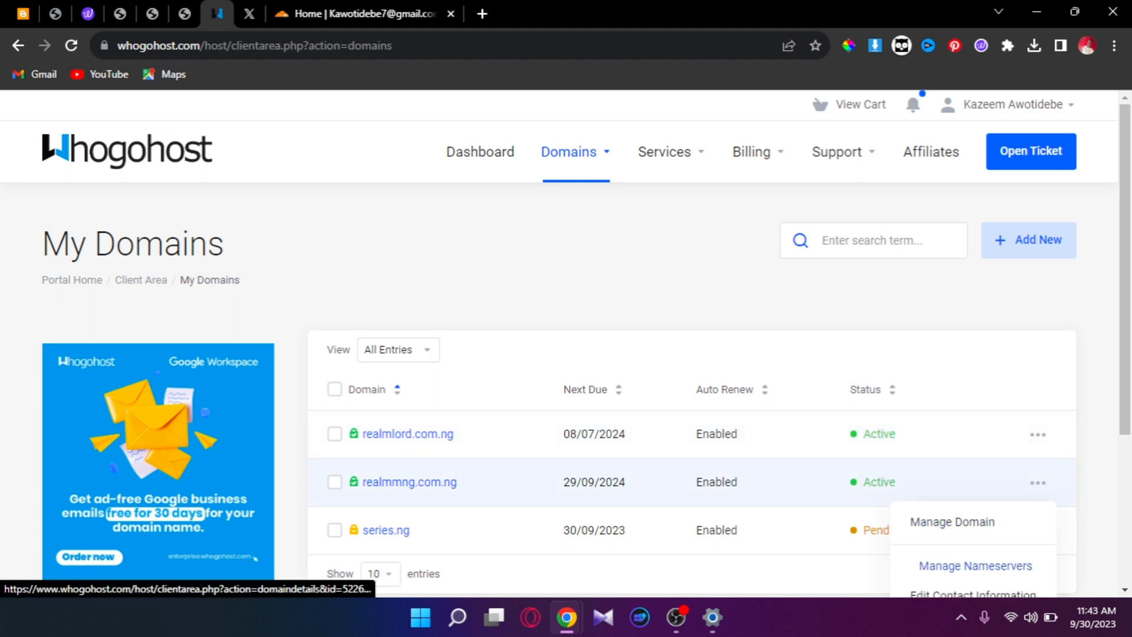
pyautogui.scroll(-3)
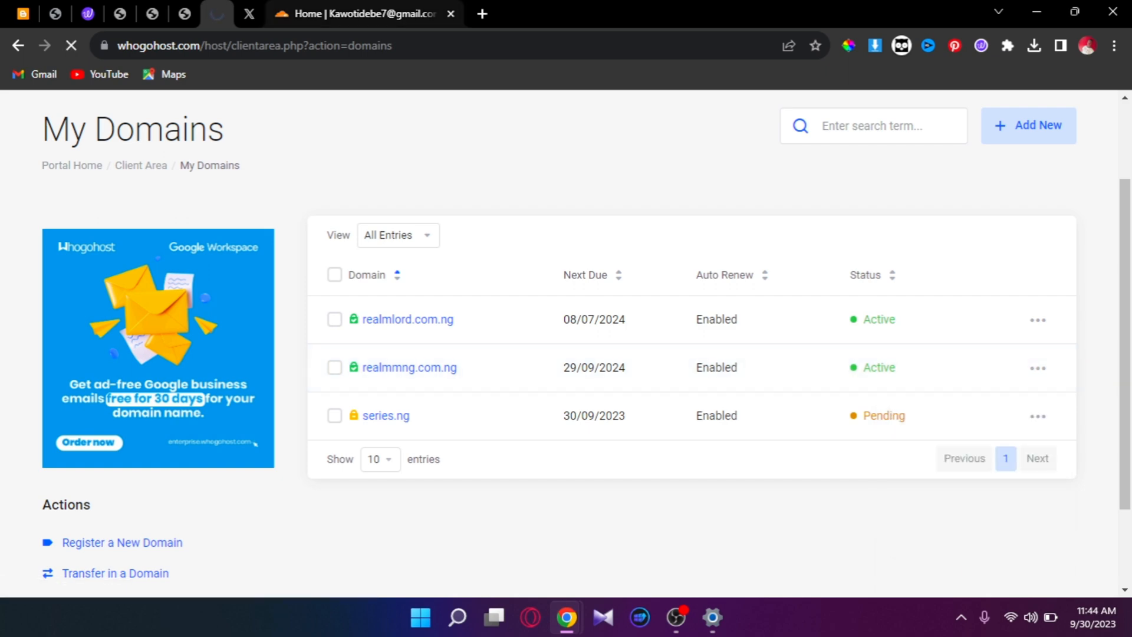
pyautogui.moveTo(364, 13)
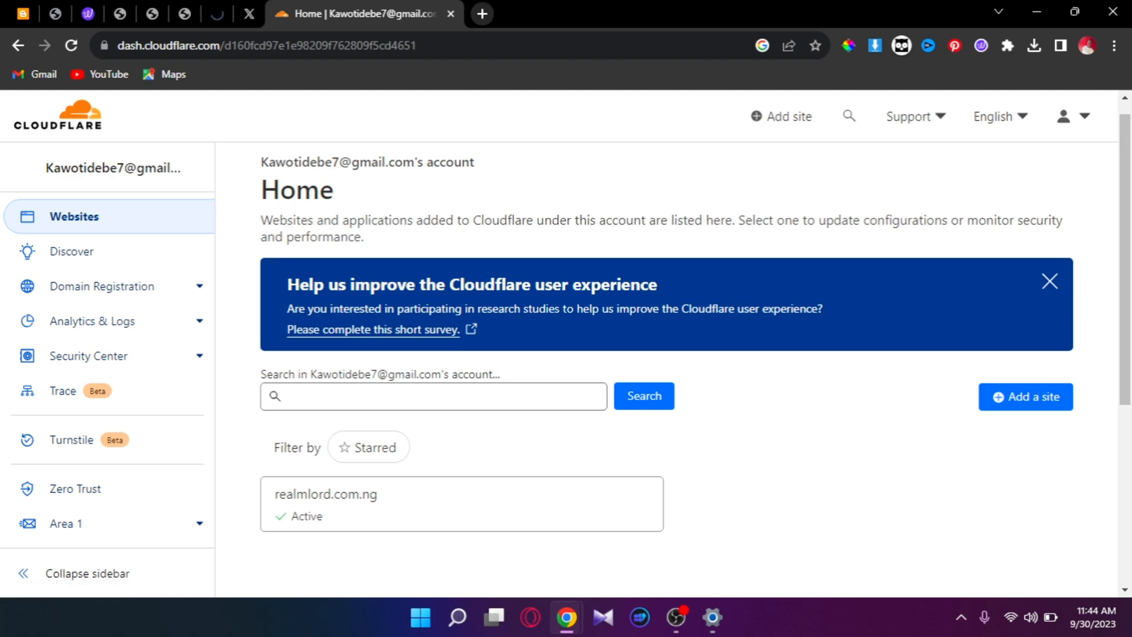
# Sign in to the Cloudflare dashboard from the cloudflare.com homepage
pyautogui.click(481, 13)
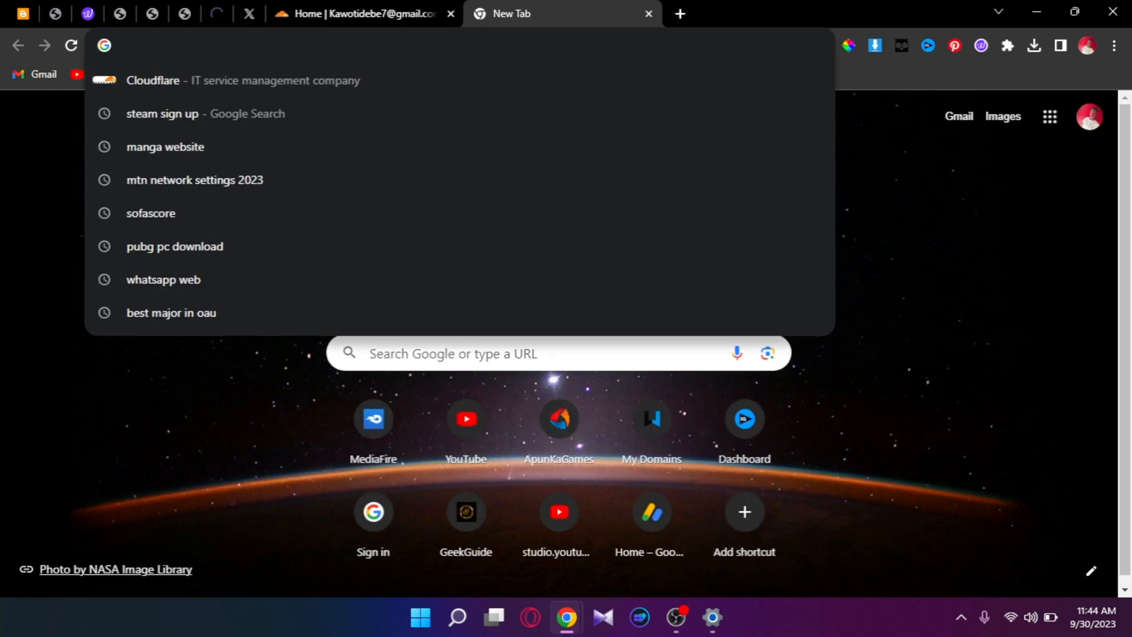
pyautogui.write('canva.com')
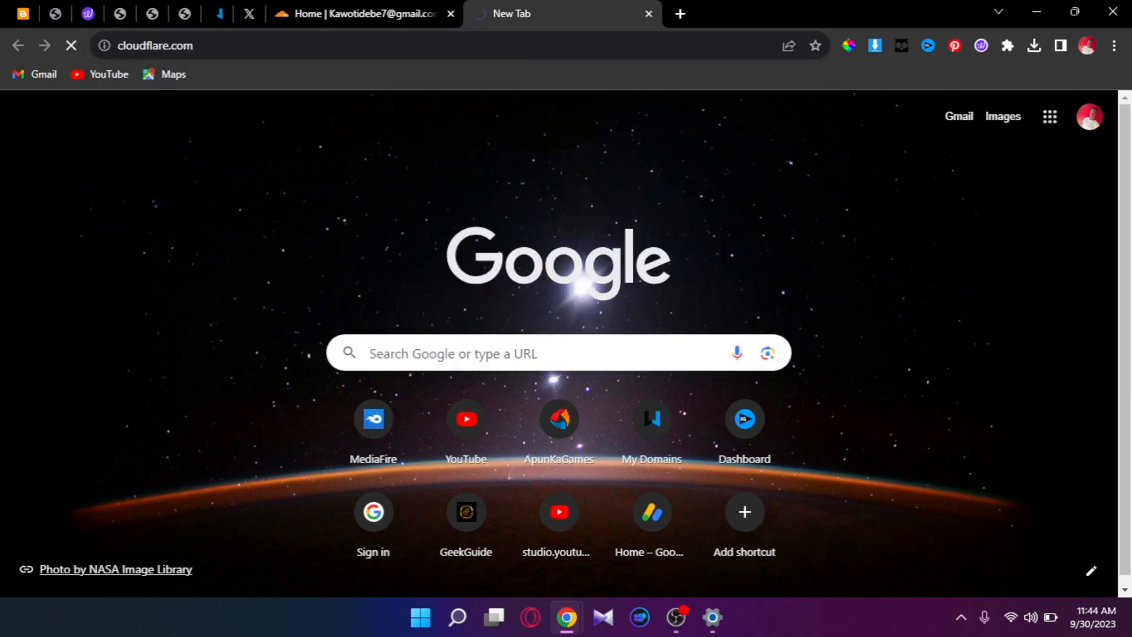
pyautogui.click(361, 13)
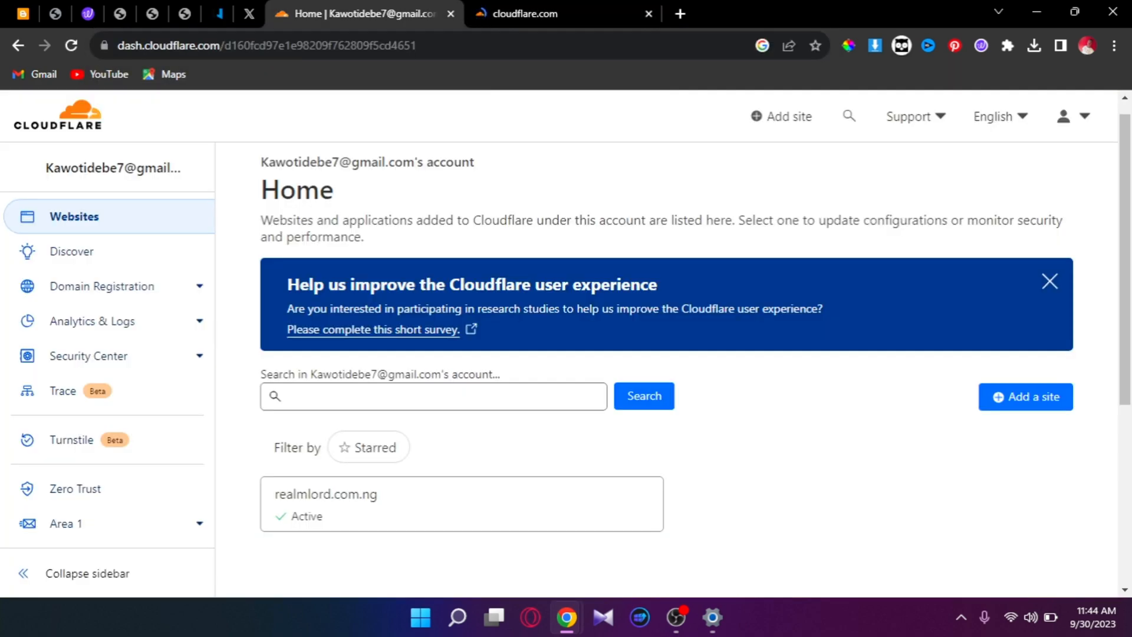
pyautogui.click(563, 15)
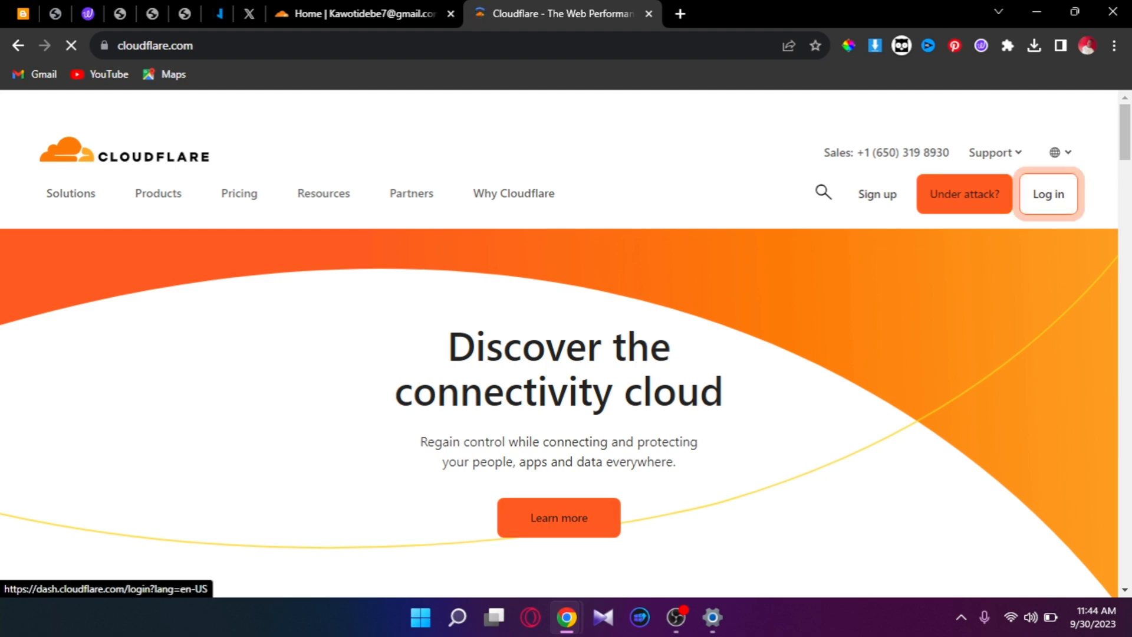
pyautogui.click(1047, 193)
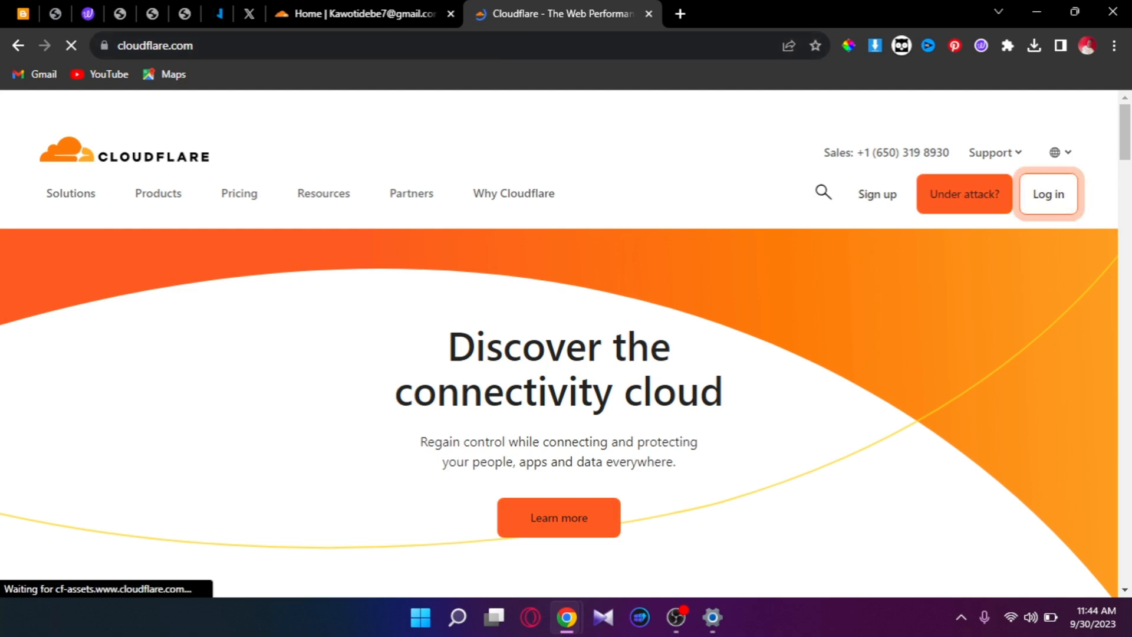
pyautogui.click(1048, 195)
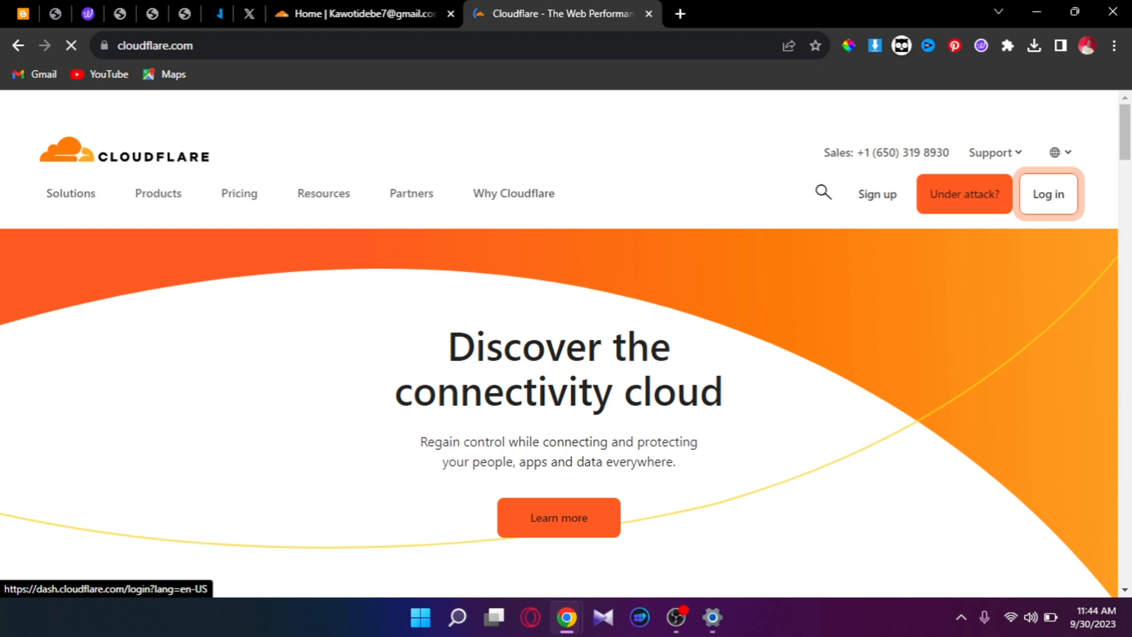
pyautogui.click(1046, 193)
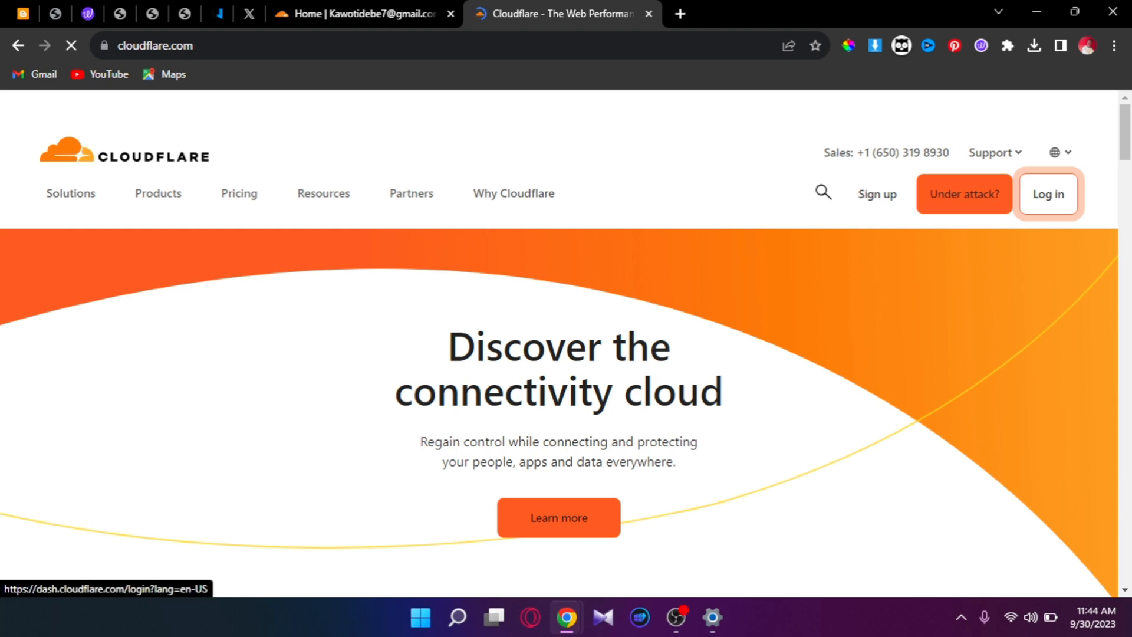
pyautogui.click(1047, 193)
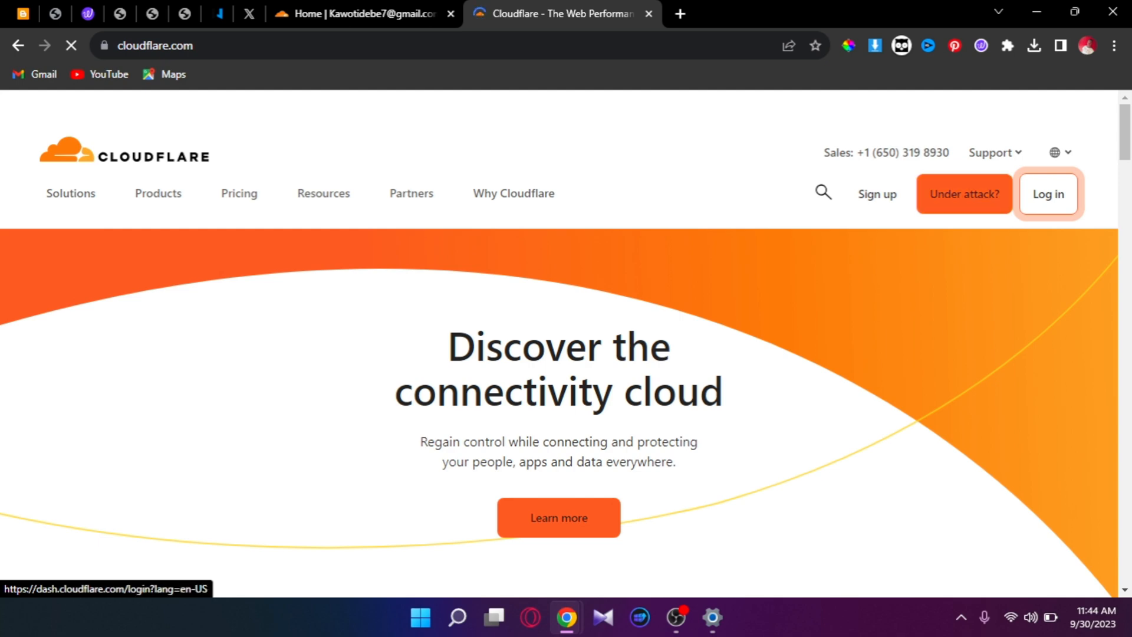
pyautogui.click(1046, 193)
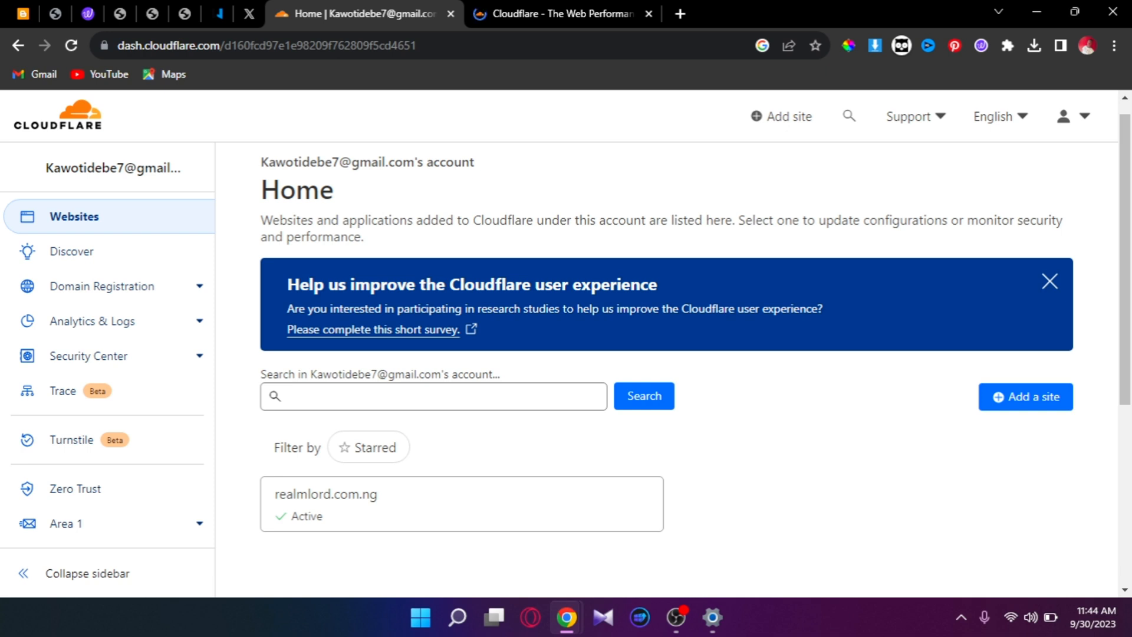
# Start adding a new site to the Cloudflare account, then return to Whogohost
pyautogui.scroll(-3)
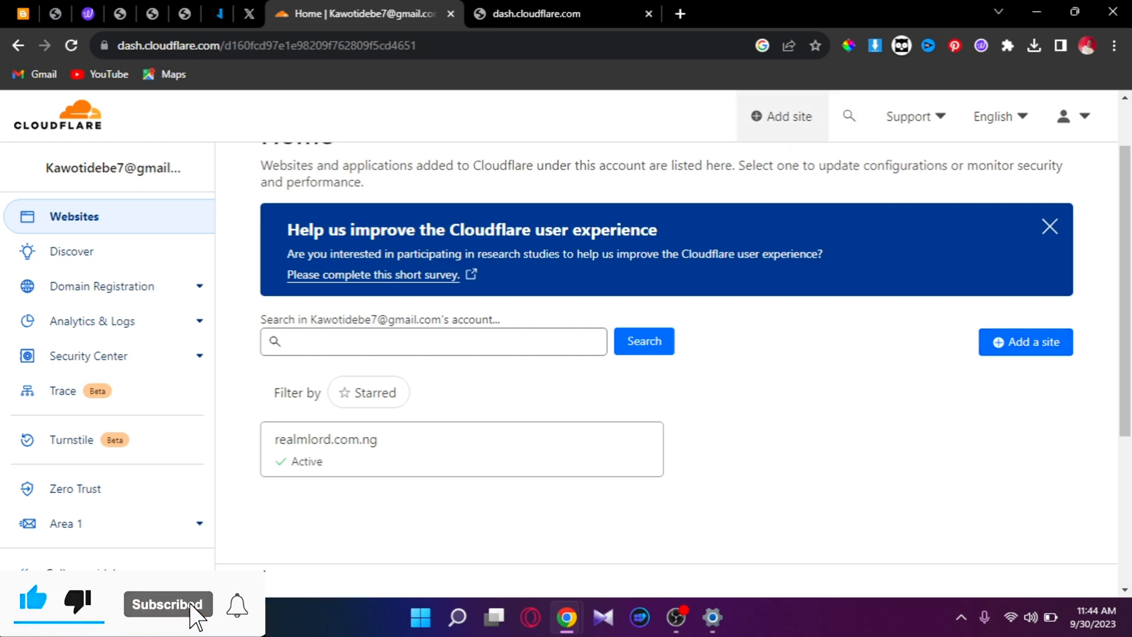
pyautogui.click(1025, 342)
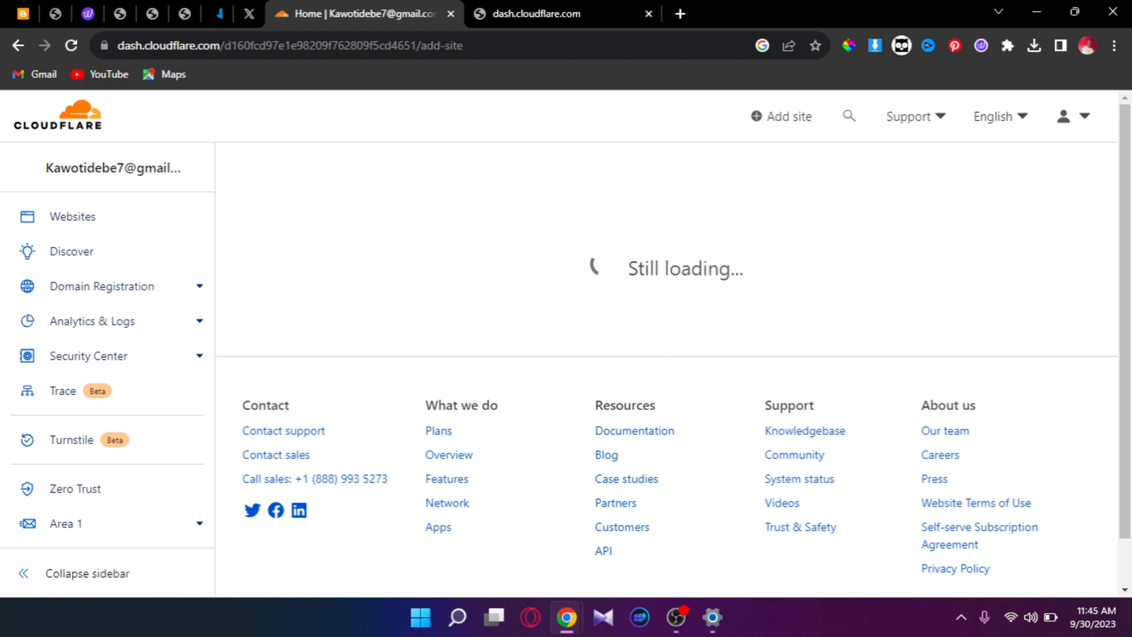
pyautogui.click(217, 14)
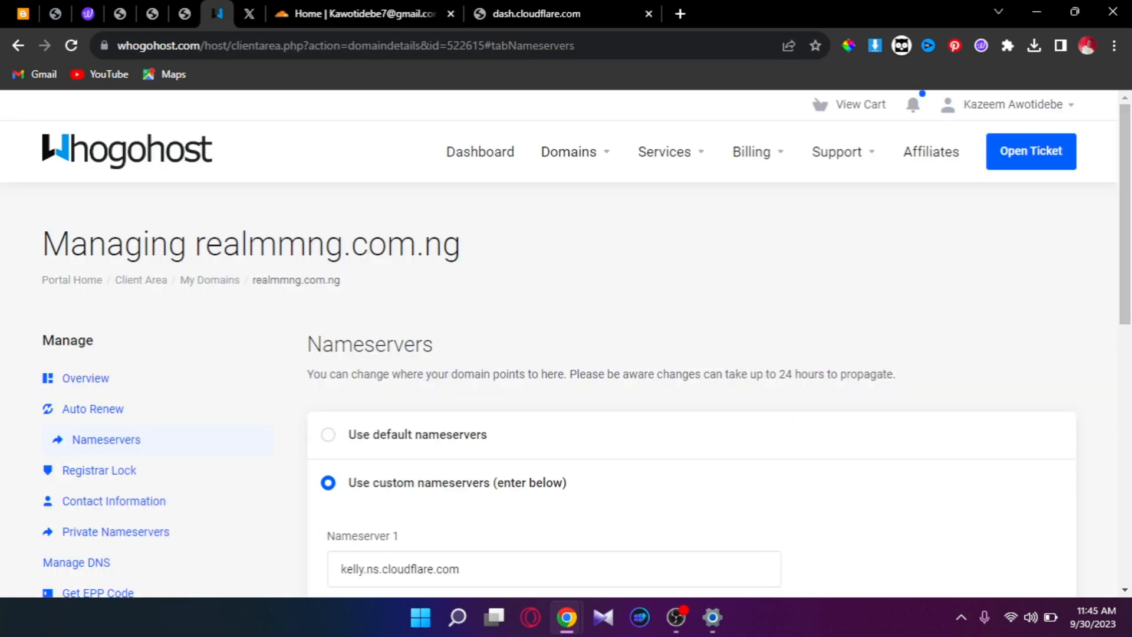
# Set Nameserver 1 to nsa.whogohost.com for realmmng.com.ng and save the change
pyautogui.click(328, 433)
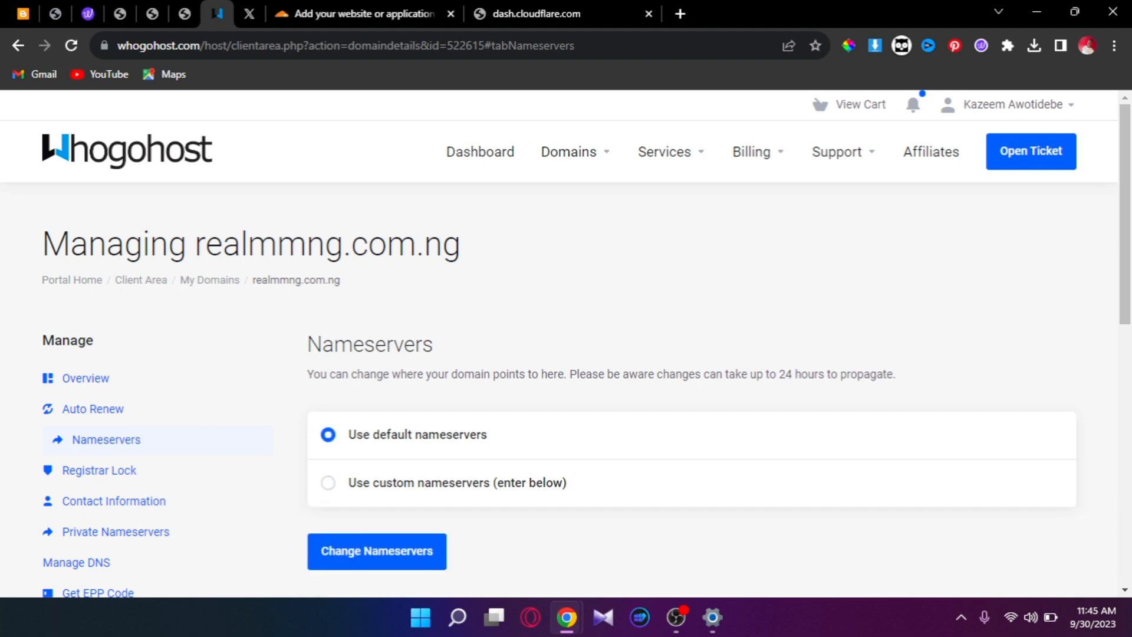
pyautogui.scroll(-3)
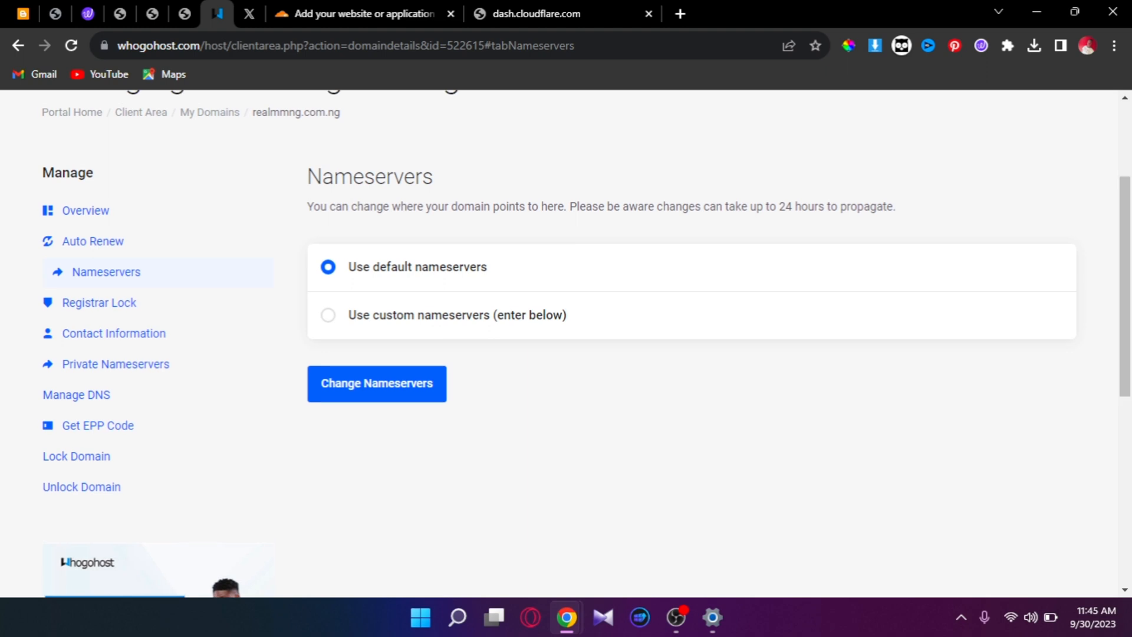
pyautogui.click(328, 315)
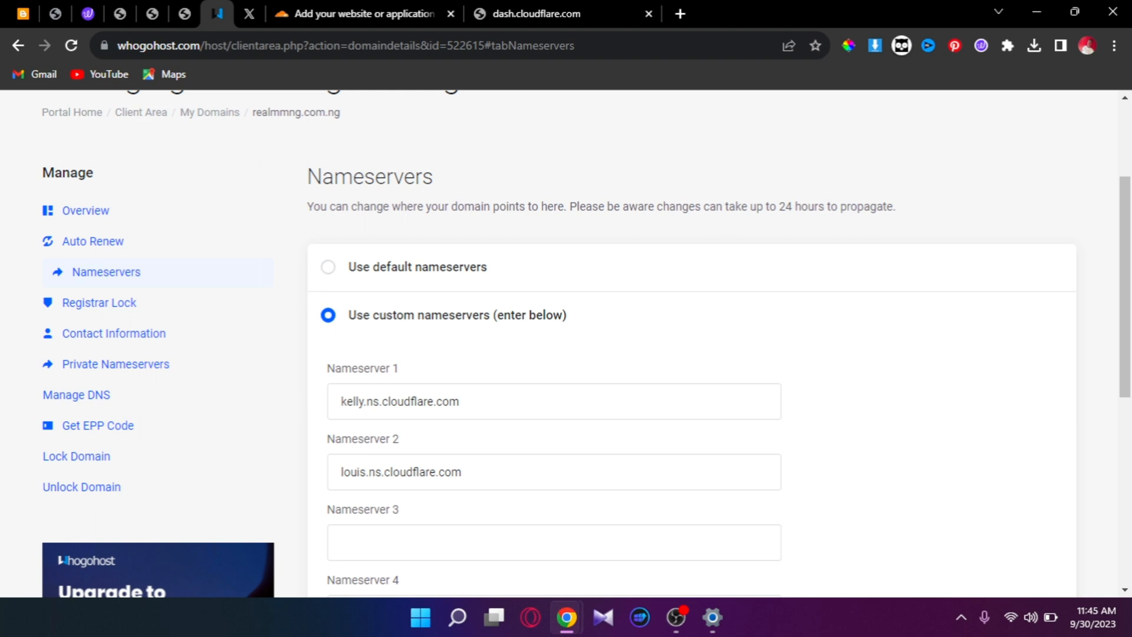
pyautogui.scroll(-3)
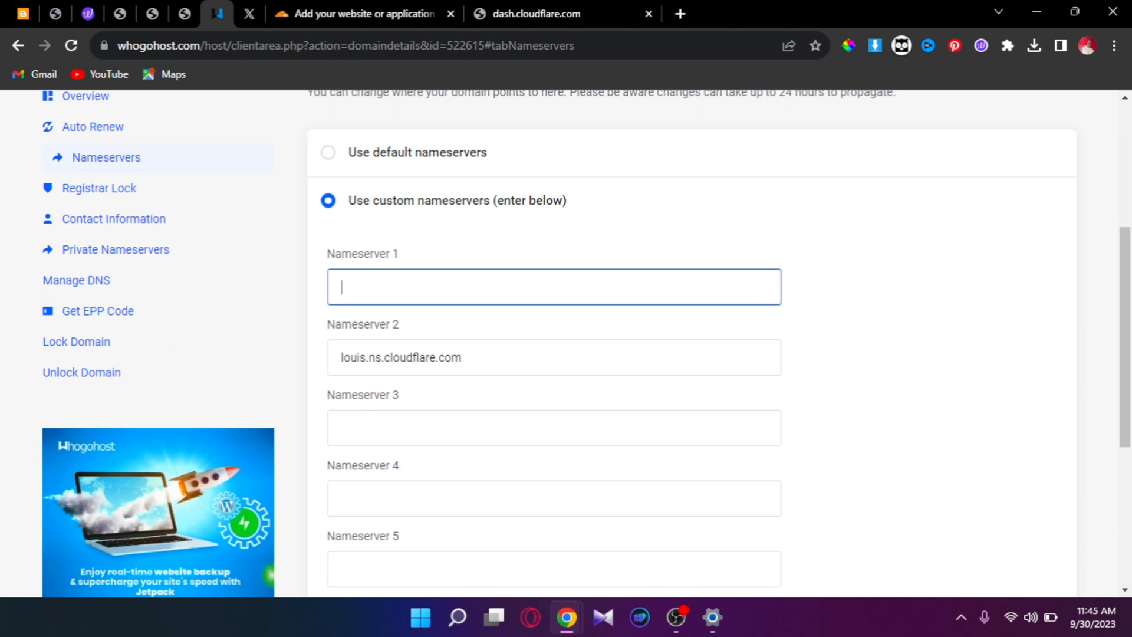
pyautogui.write('nsa')
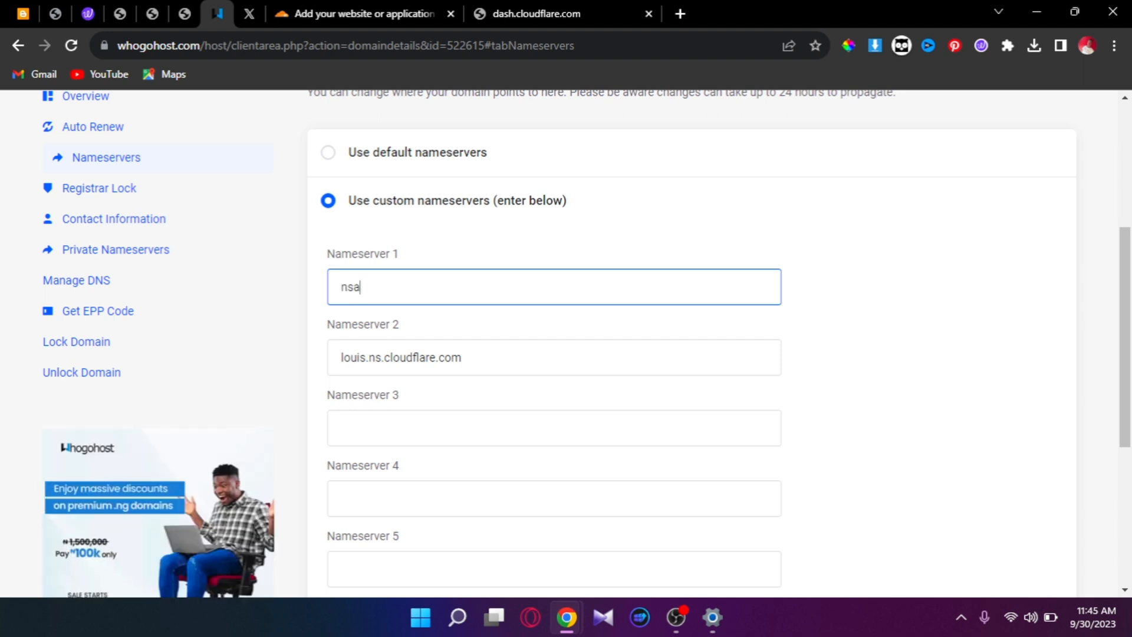
pyautogui.write('.whogohost.')
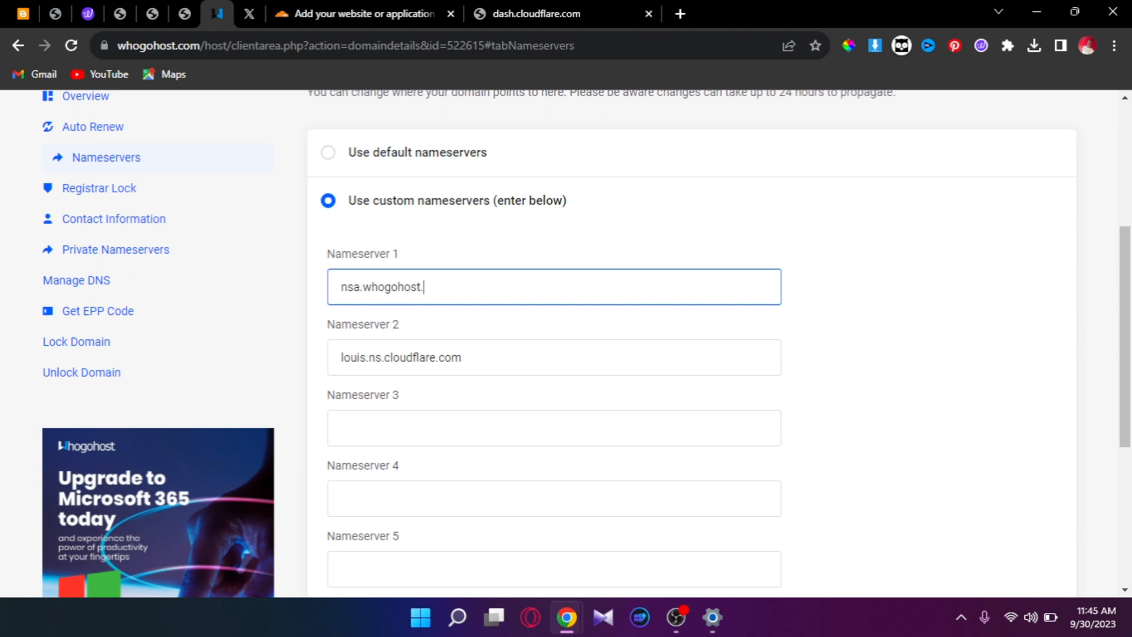
pyautogui.write('com')
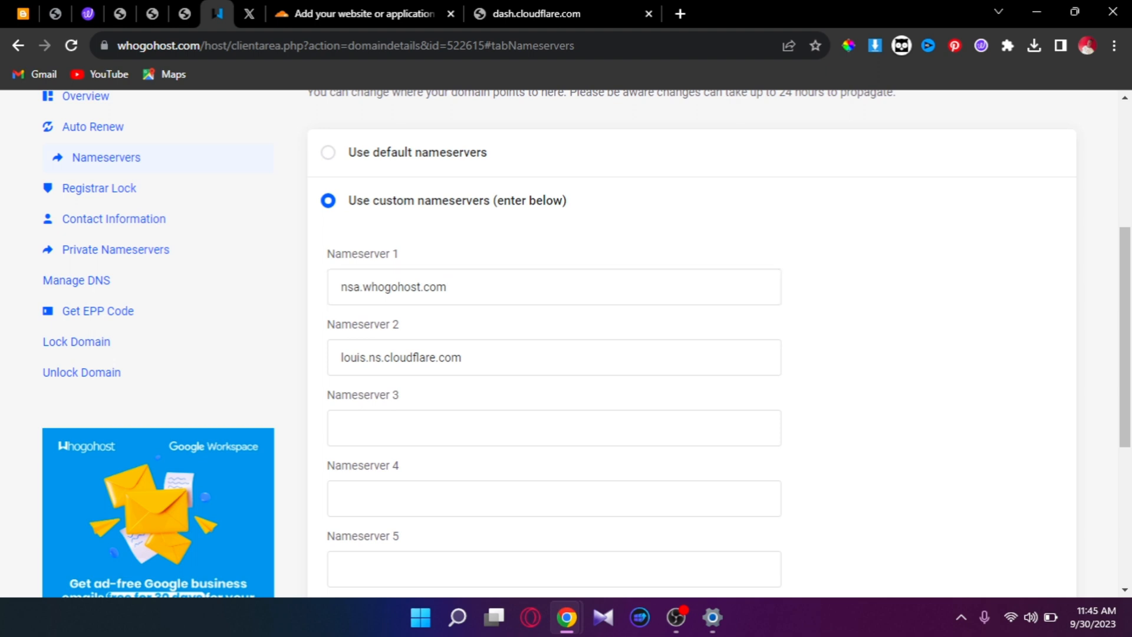
pyautogui.click(327, 152)
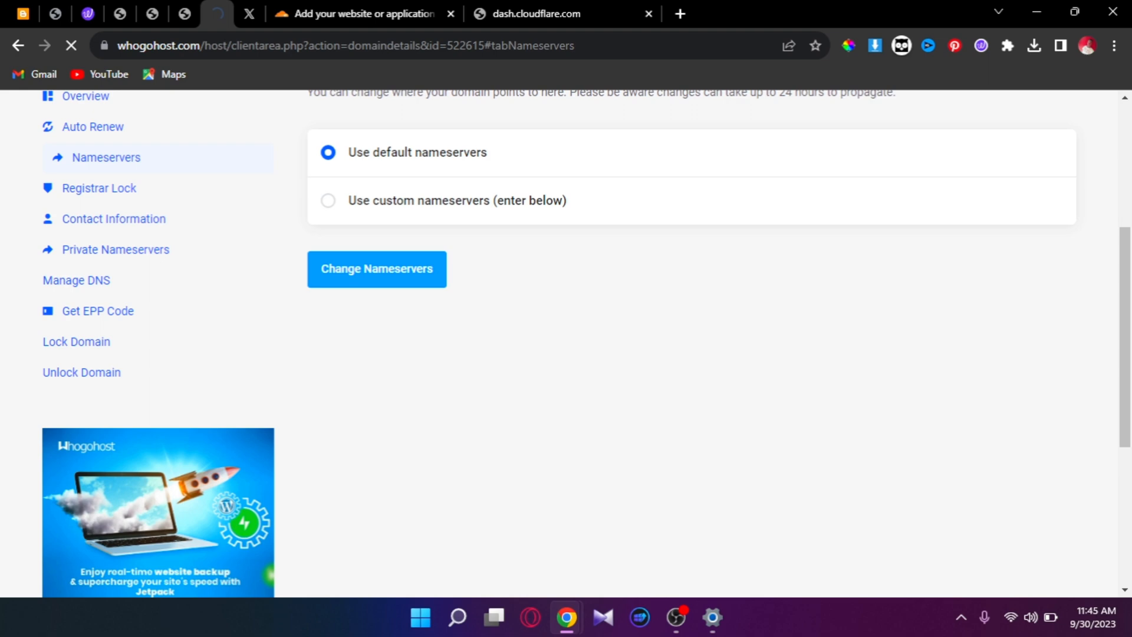
# Enter realmmng.com.ng as a new Cloudflare site and reach the Free plan option
pyautogui.click(361, 14)
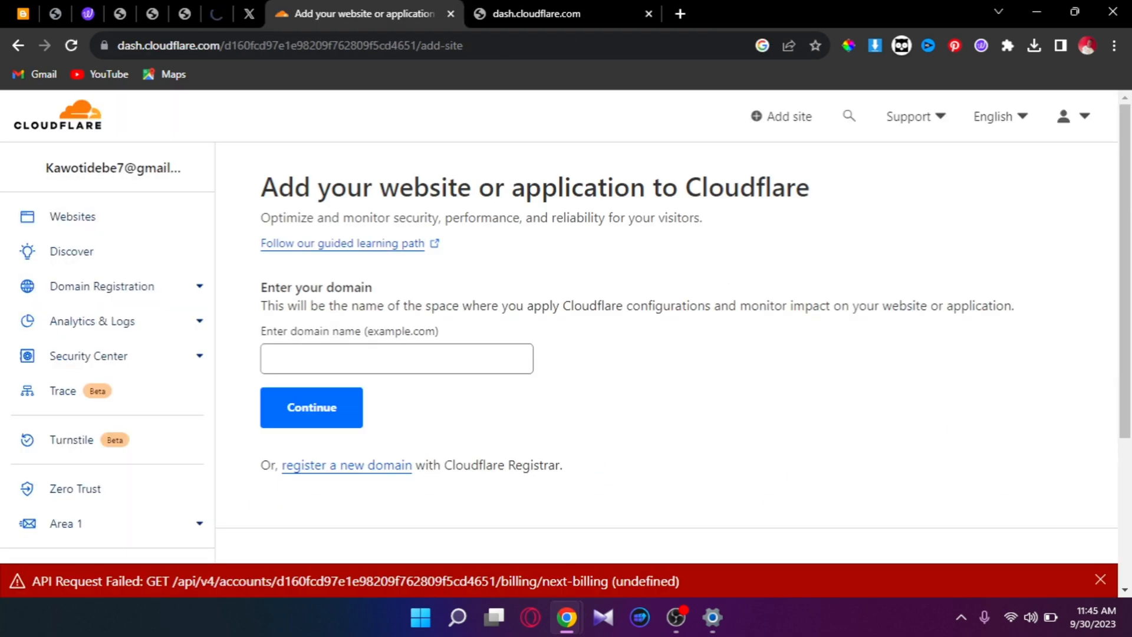
pyautogui.click(396, 358)
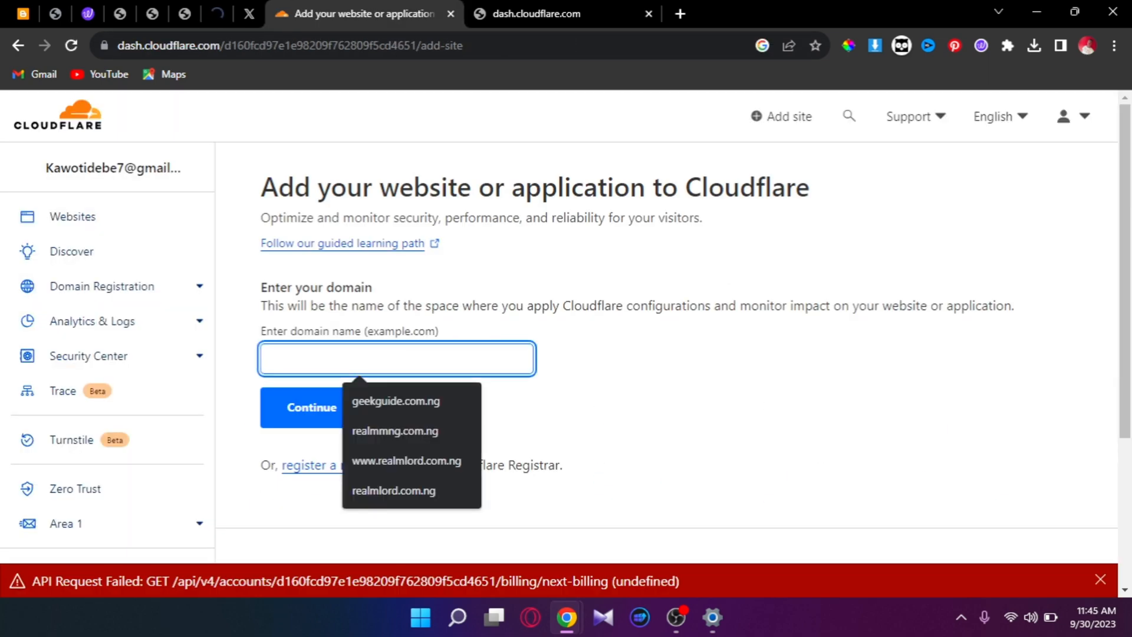
pyautogui.rightClick(396, 359)
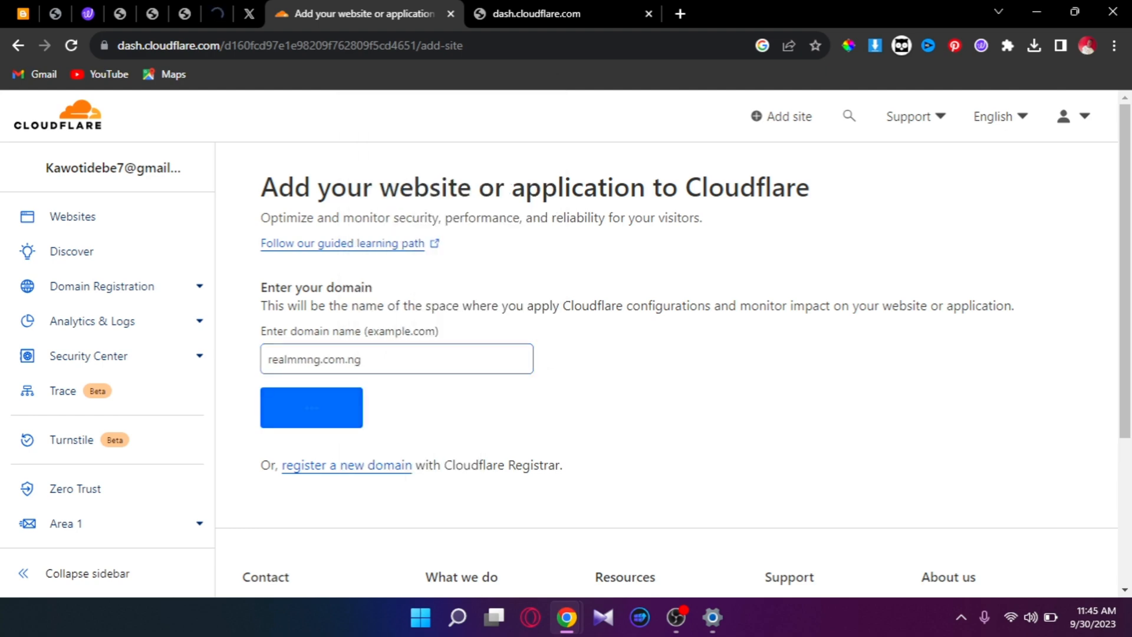
pyautogui.click(310, 407)
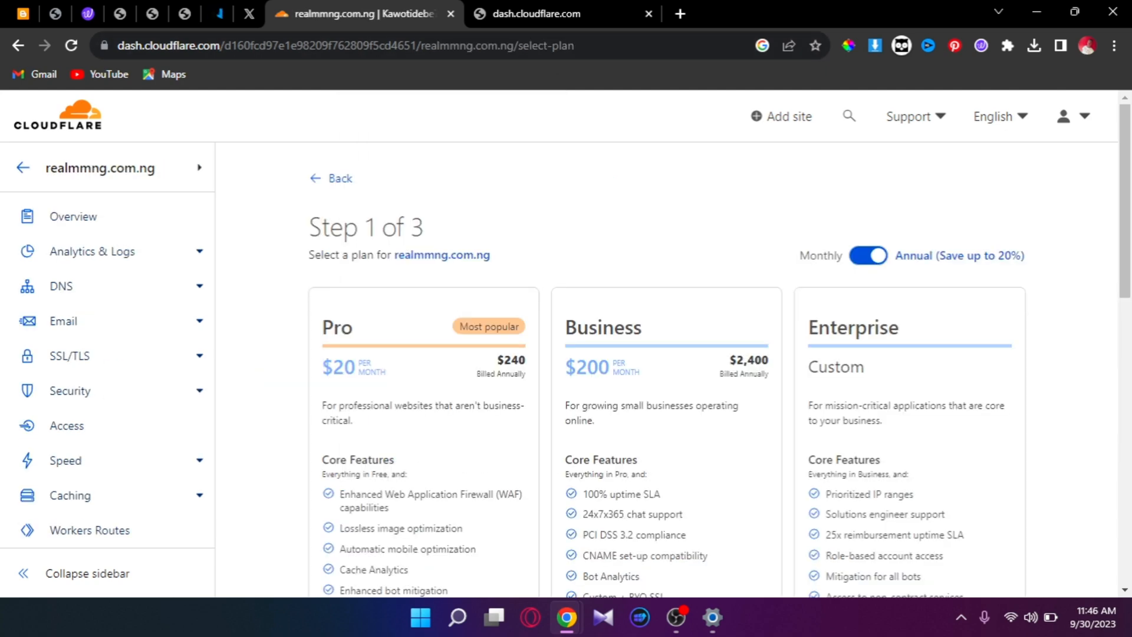
pyautogui.scroll(-3)
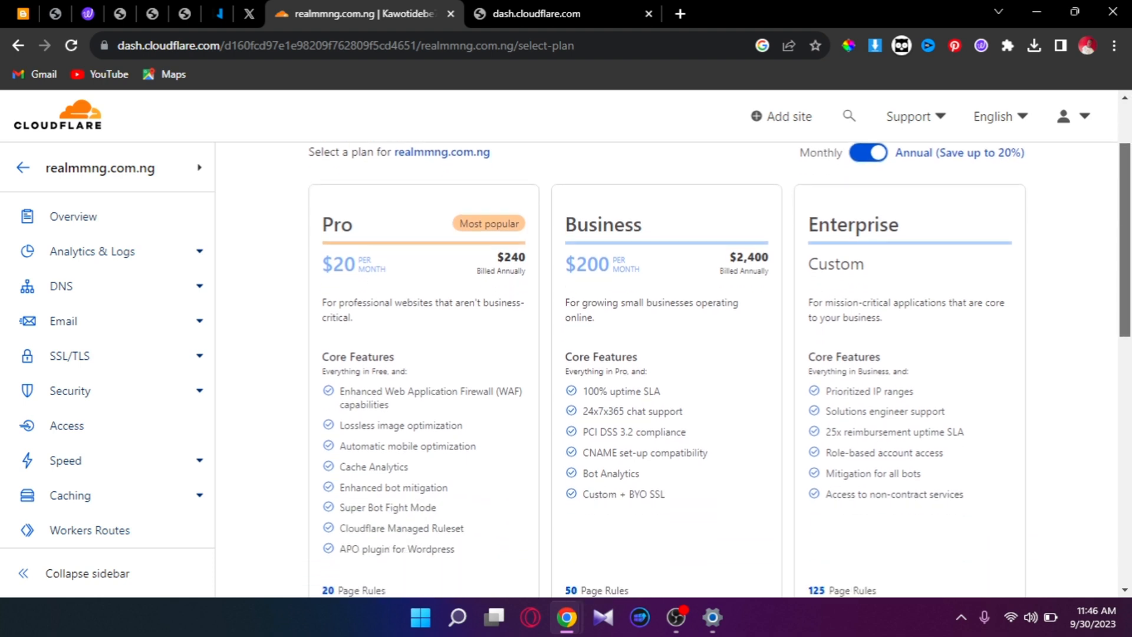
pyautogui.scroll(-3)
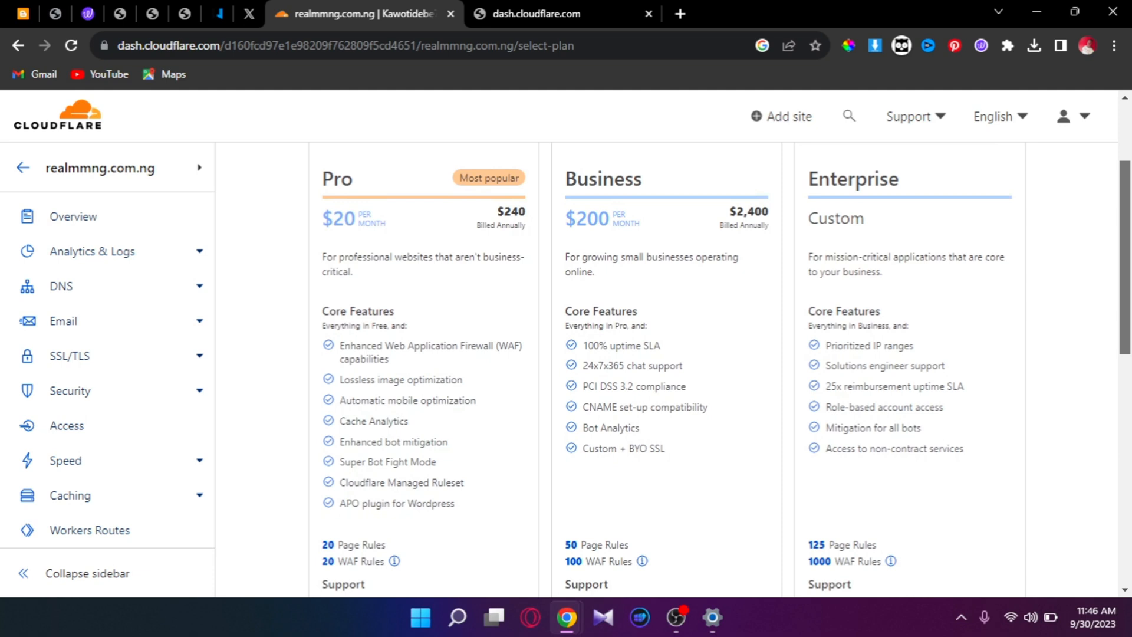
pyautogui.scroll(-3)
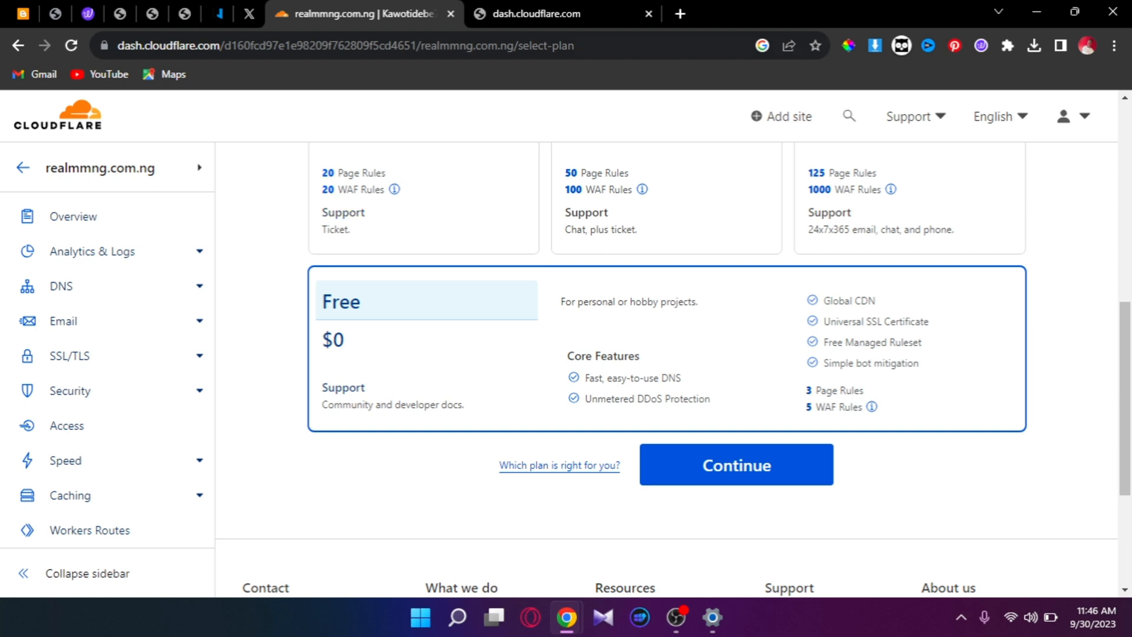
# Choose custom nameservers for realmmng.com.ng in Whogohost, then view Cloudflare's nameserver instructions
pyautogui.click(217, 13)
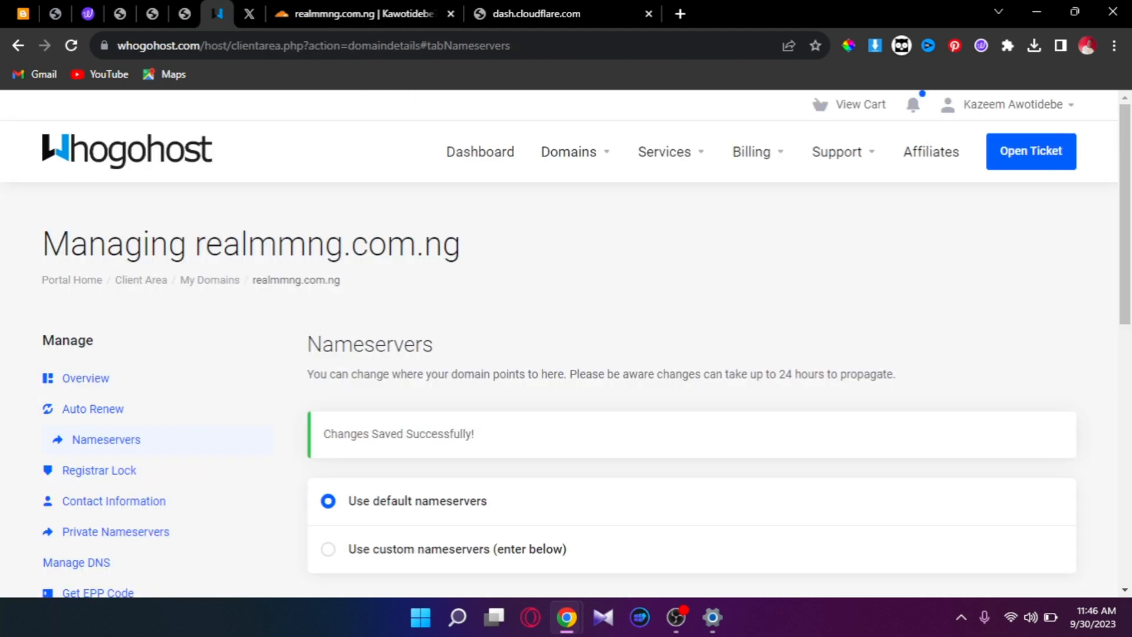
pyautogui.scroll(-3)
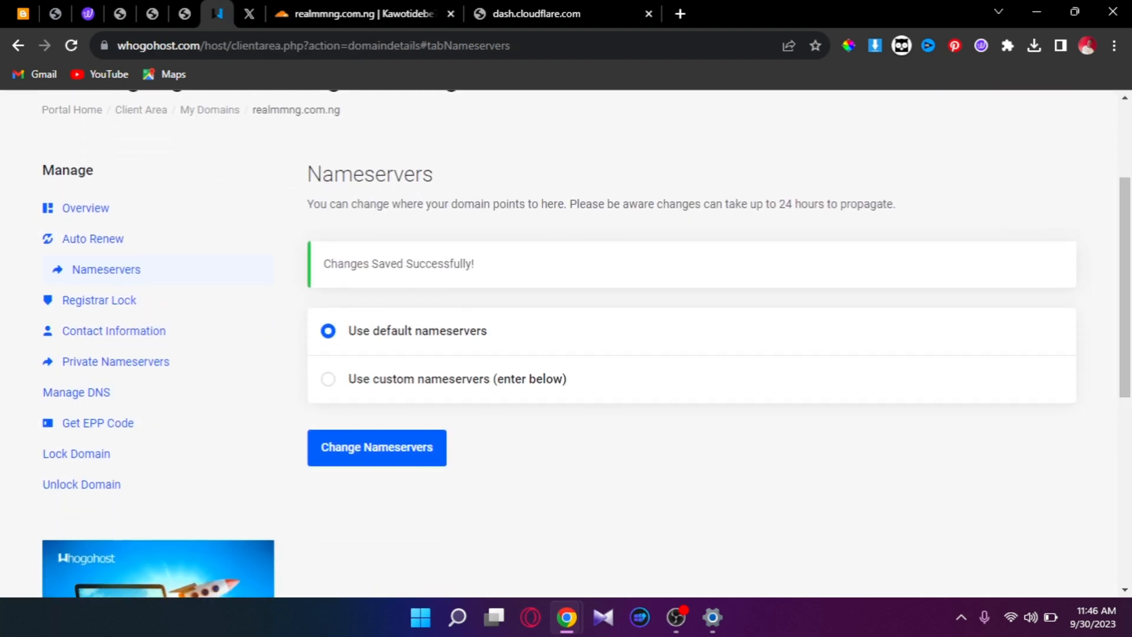
pyautogui.click(328, 379)
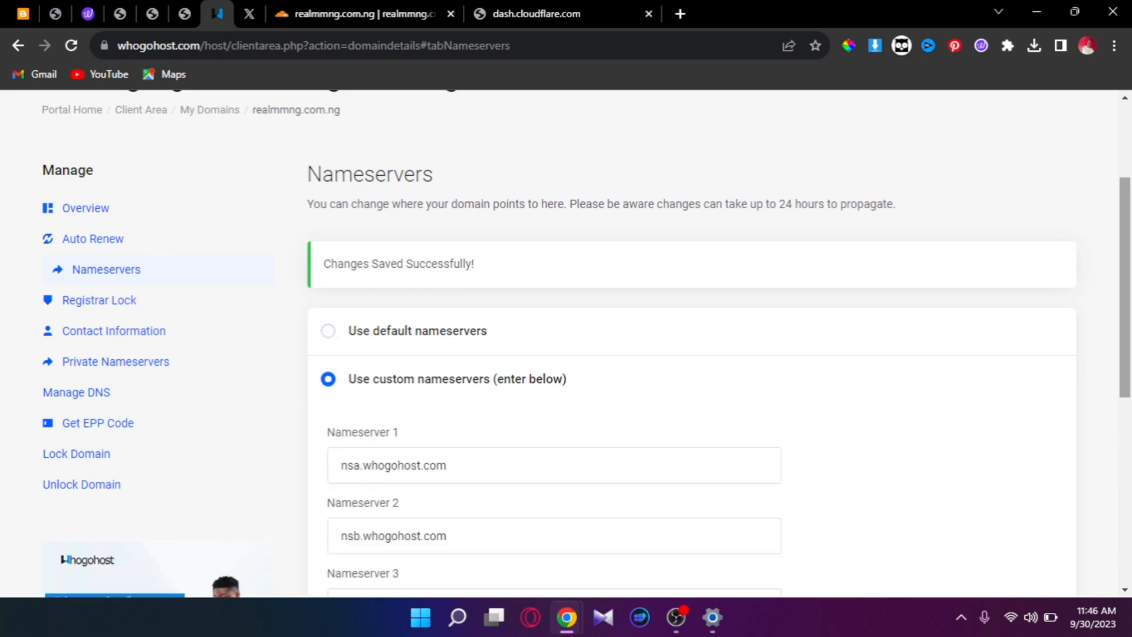
pyautogui.scroll(-3)
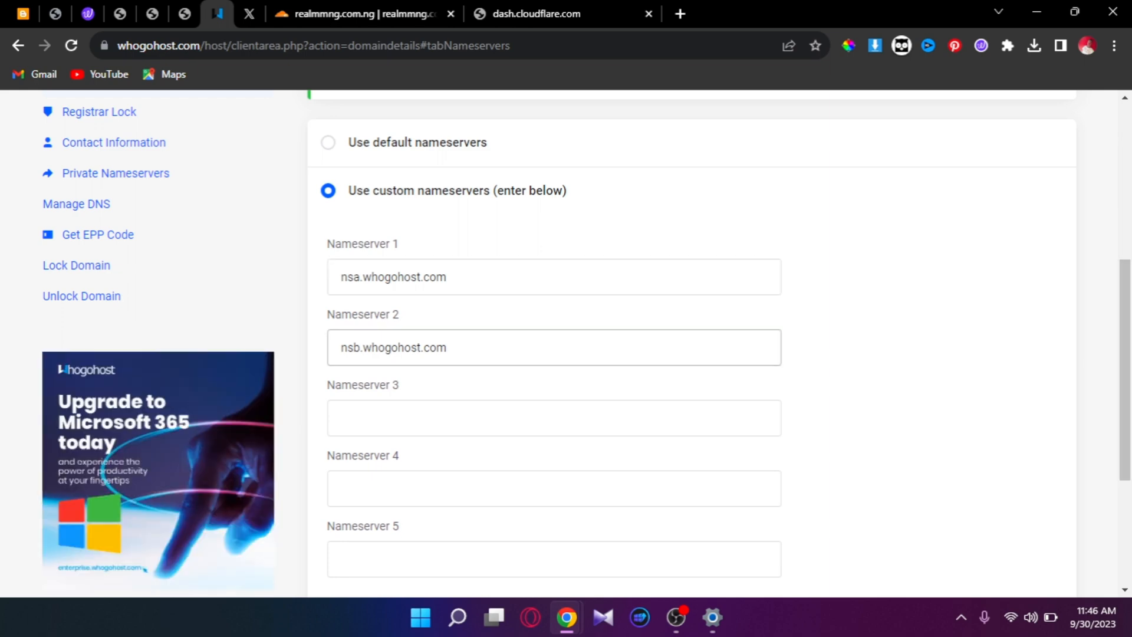
pyautogui.click(360, 14)
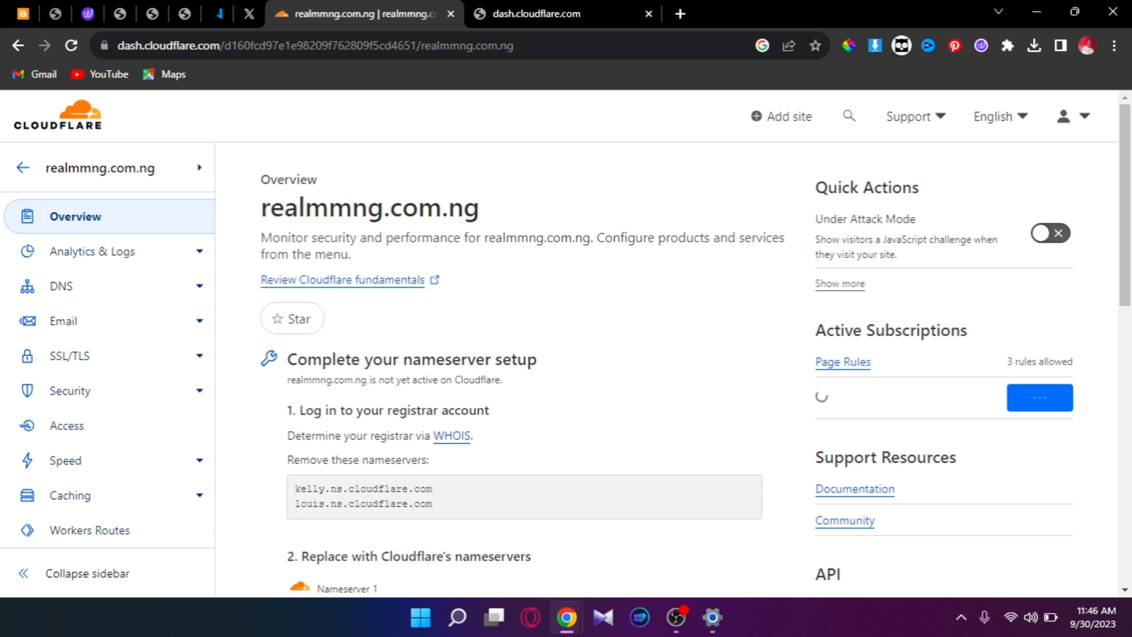
# Enter carrera.ns.cloudflare.com and drake.ns.cloudflare.com as the domain's nameservers and save
pyautogui.scroll(-3)
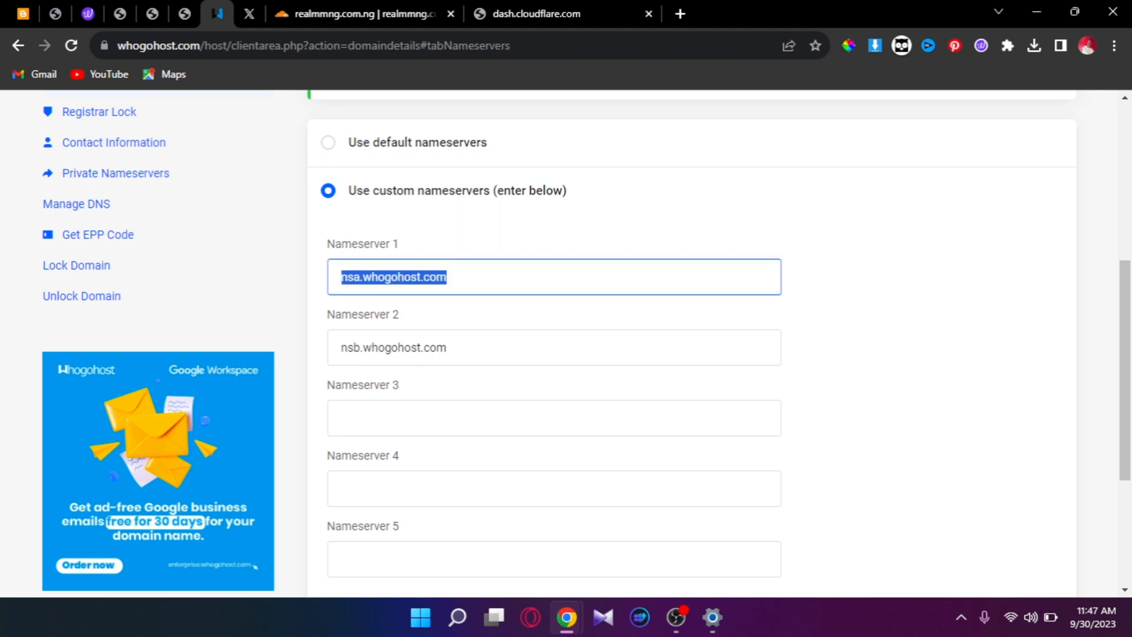
pyautogui.write('carrera.ns.cloudflare.com')
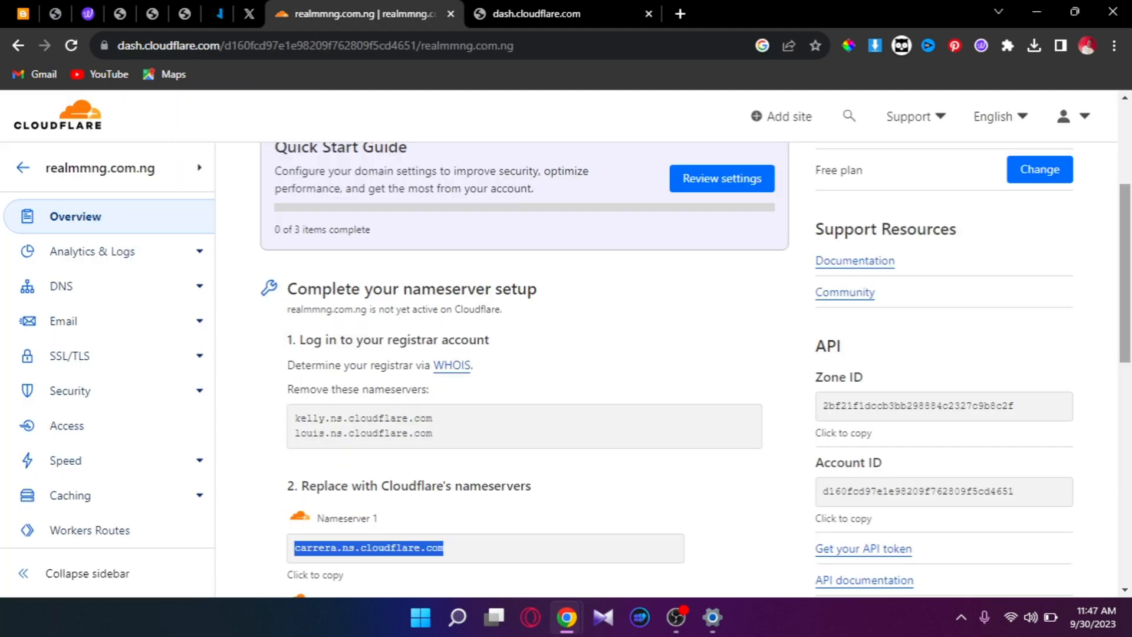
pyautogui.scroll(-3)
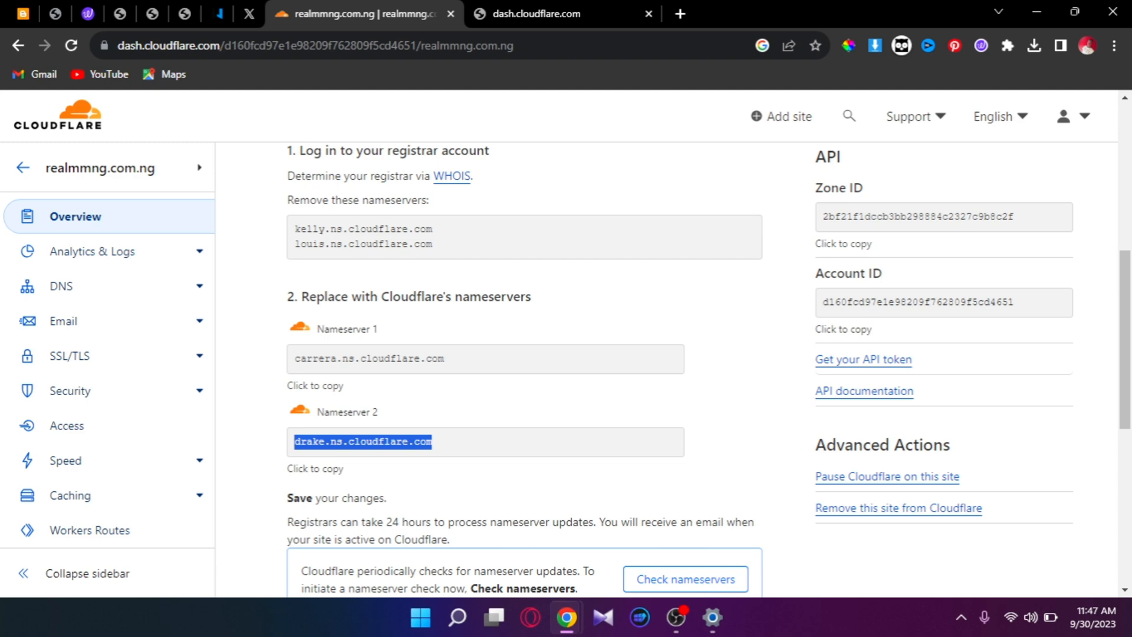
pyautogui.click(485, 441)
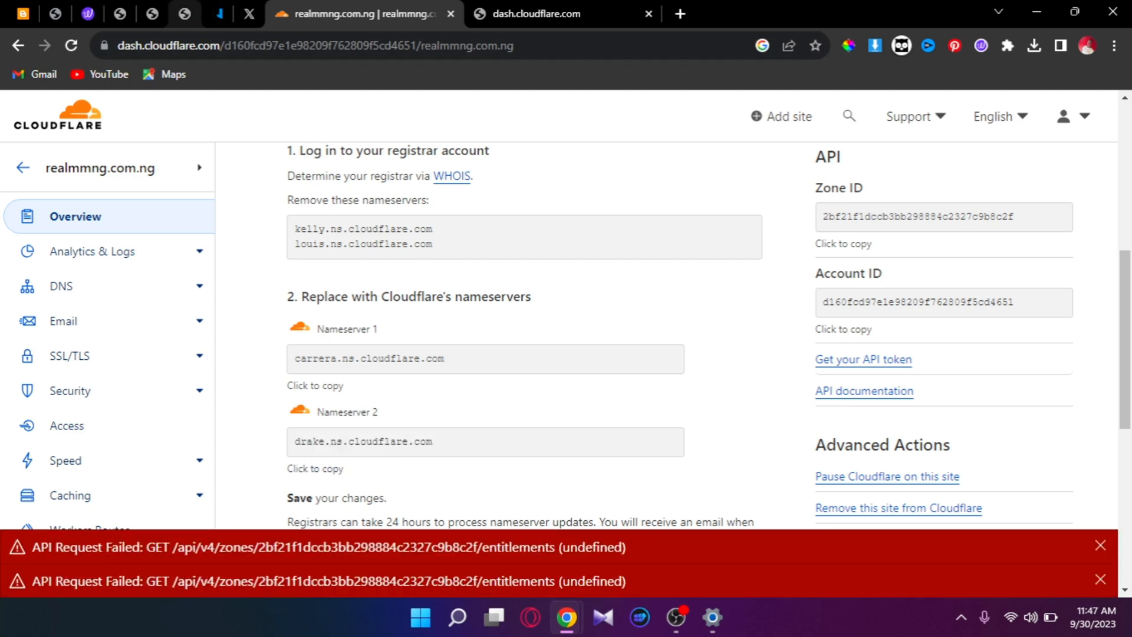
pyautogui.click(215, 14)
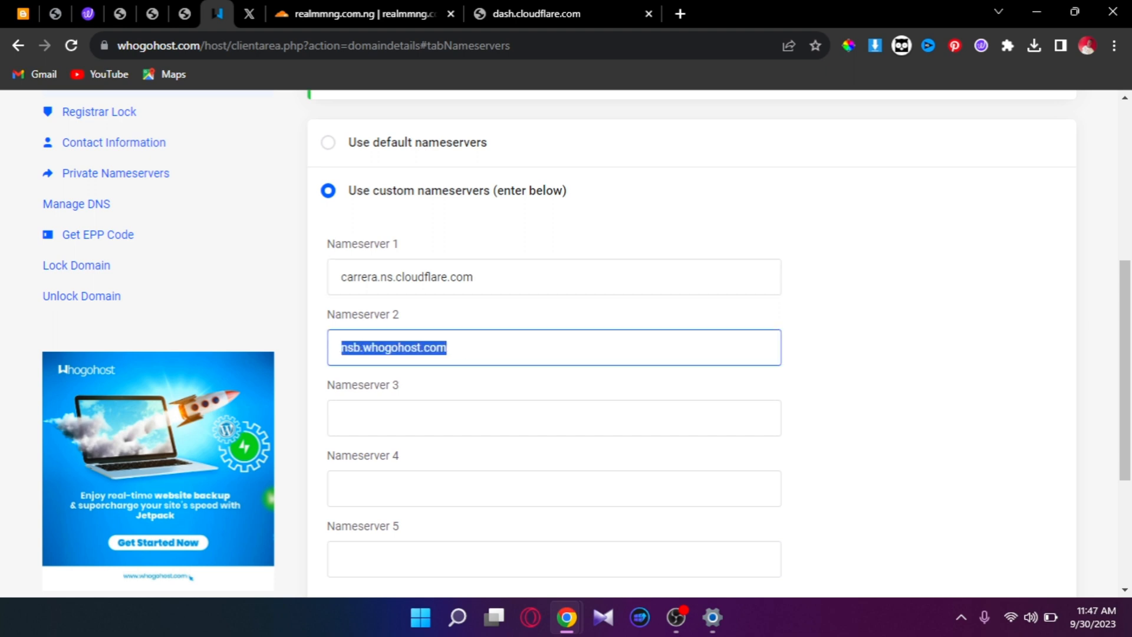
pyautogui.write('drake.ns.cloudflare.com')
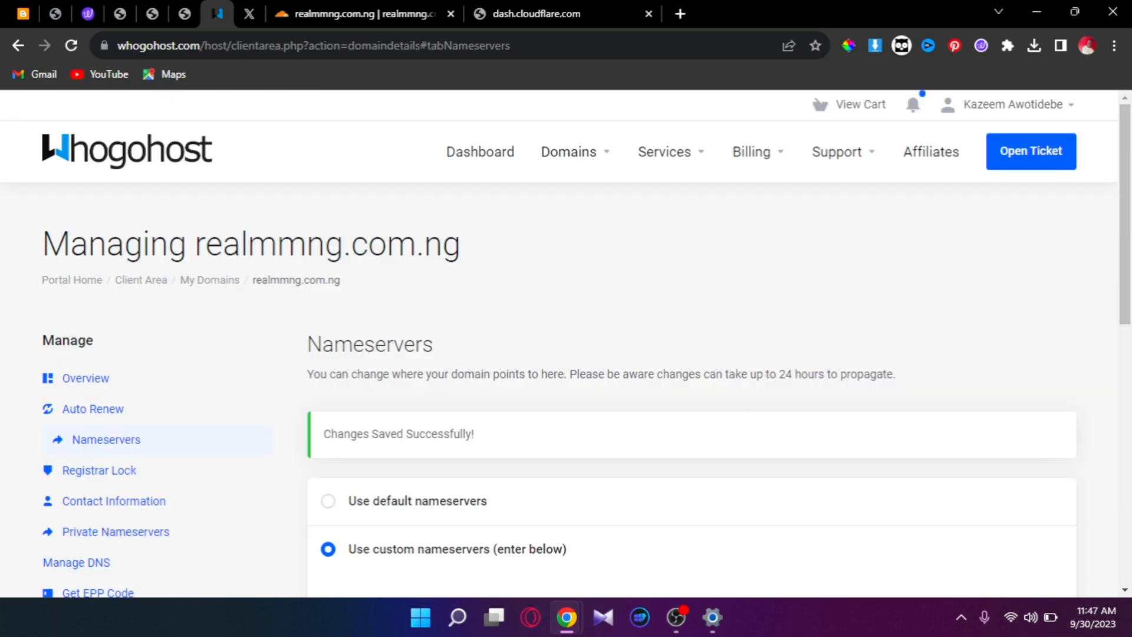
pyautogui.scroll(-3)
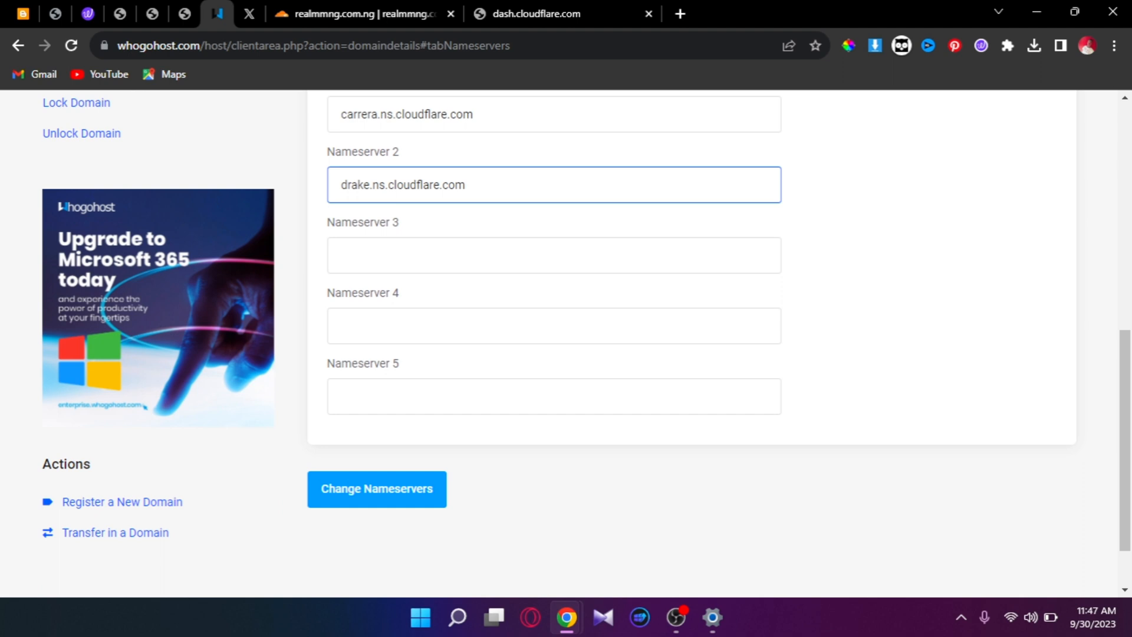
pyautogui.click(376, 488)
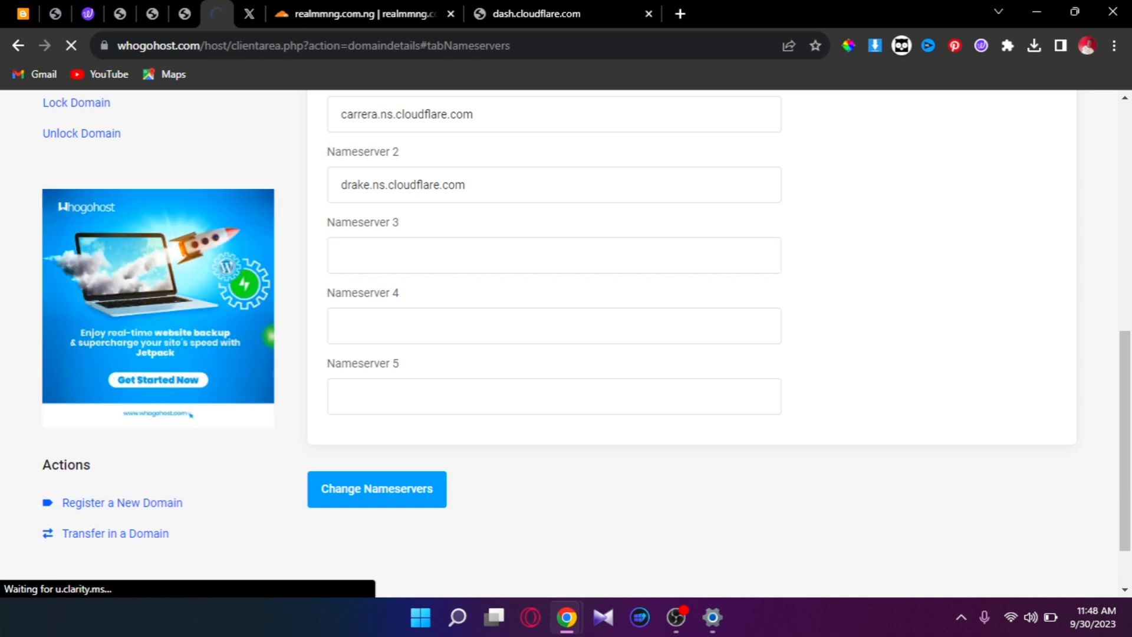
# Have Cloudflare check realmmng.com.ng's nameservers now from the site overview
pyautogui.click(376, 488)
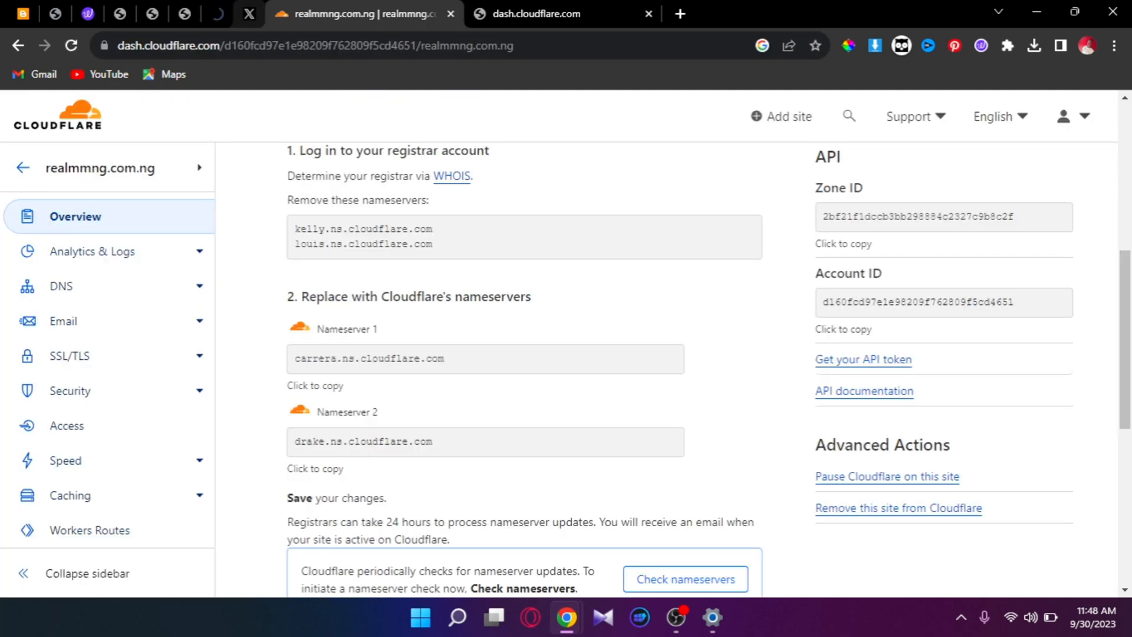
pyautogui.click(214, 15)
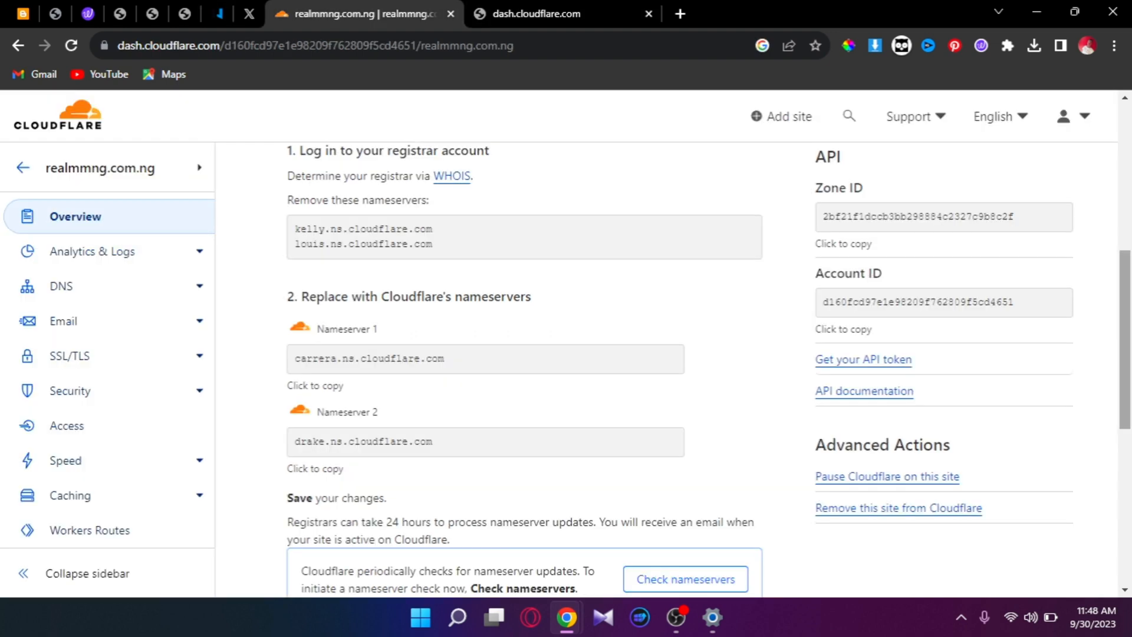
pyautogui.scroll(-3)
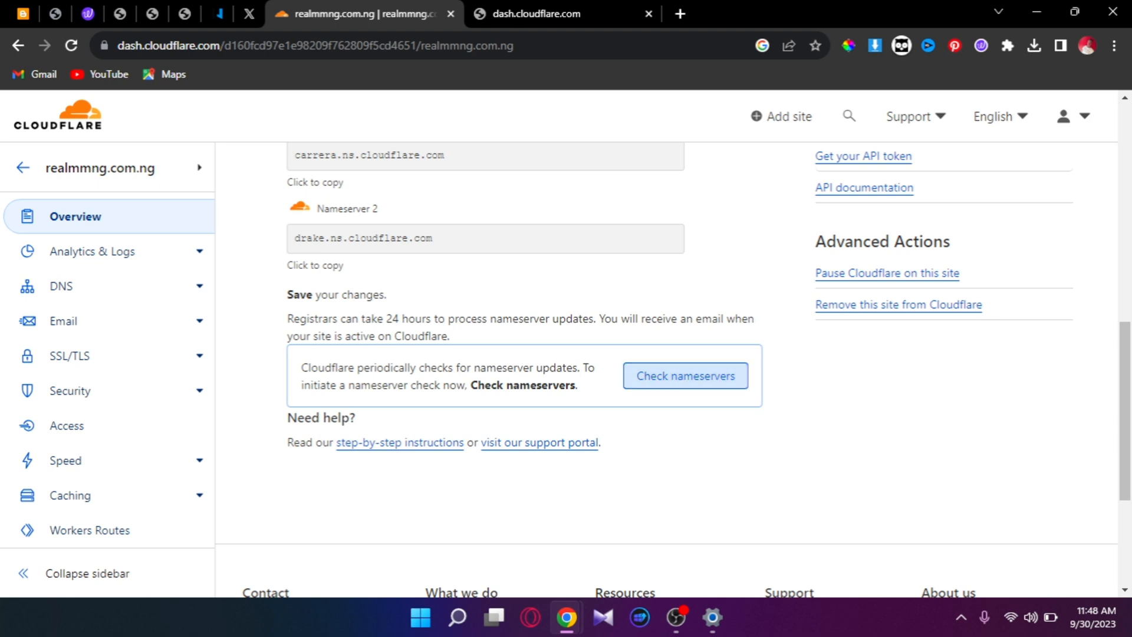
pyautogui.click(684, 375)
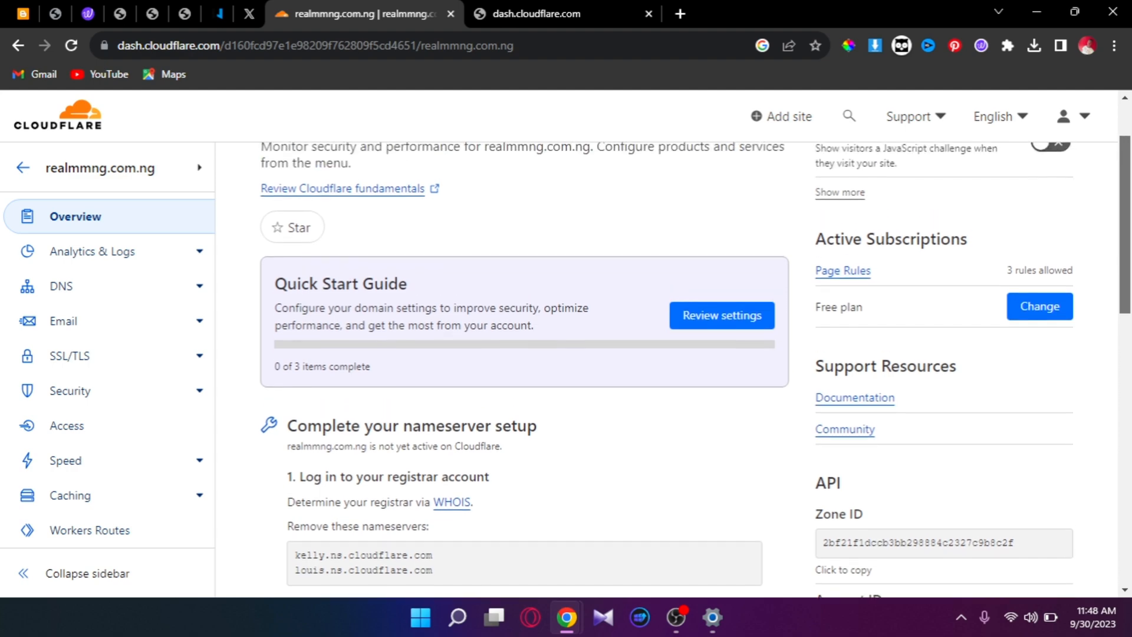
pyautogui.scroll(-3)
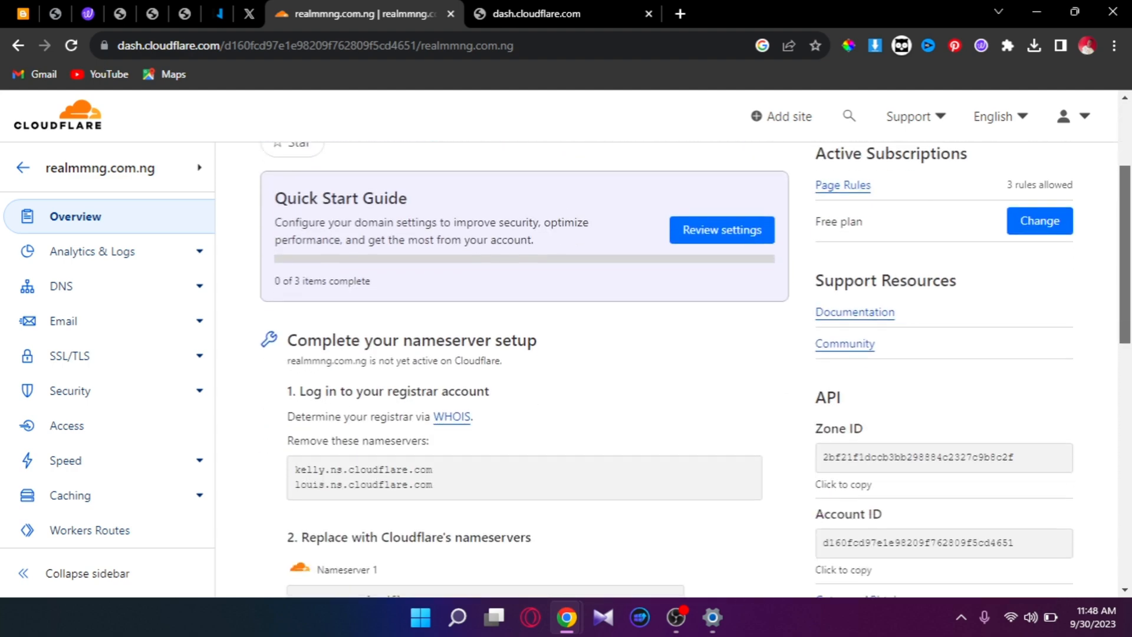
pyautogui.scroll(-3)
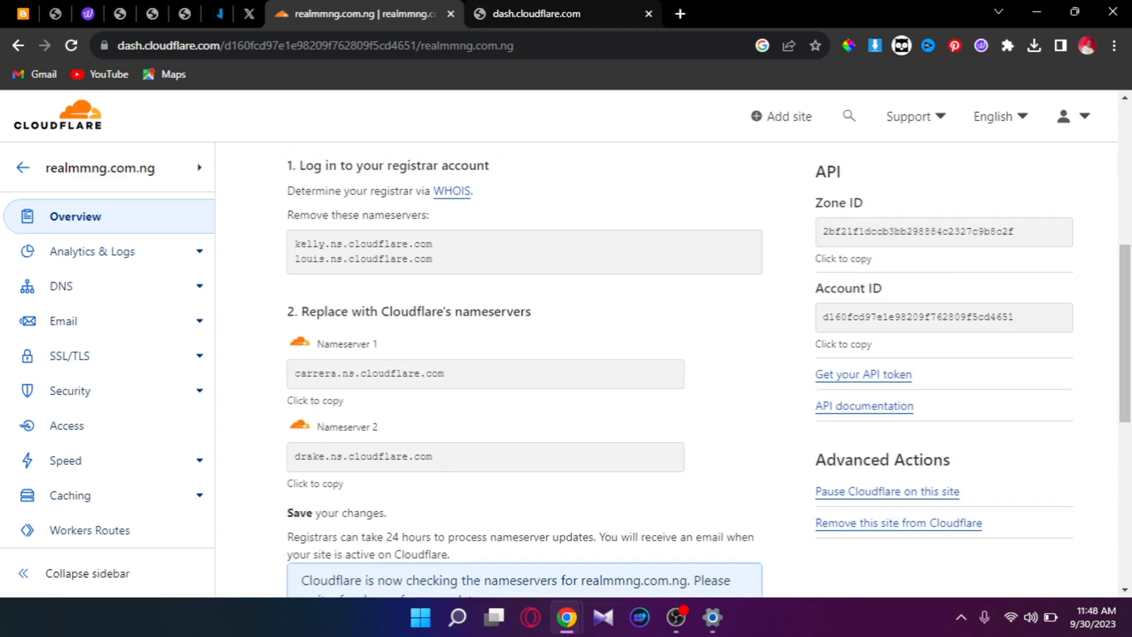
# Read the Gmail message confirming realmmng.com.ng is active on the Free plan
pyautogui.click(564, 14)
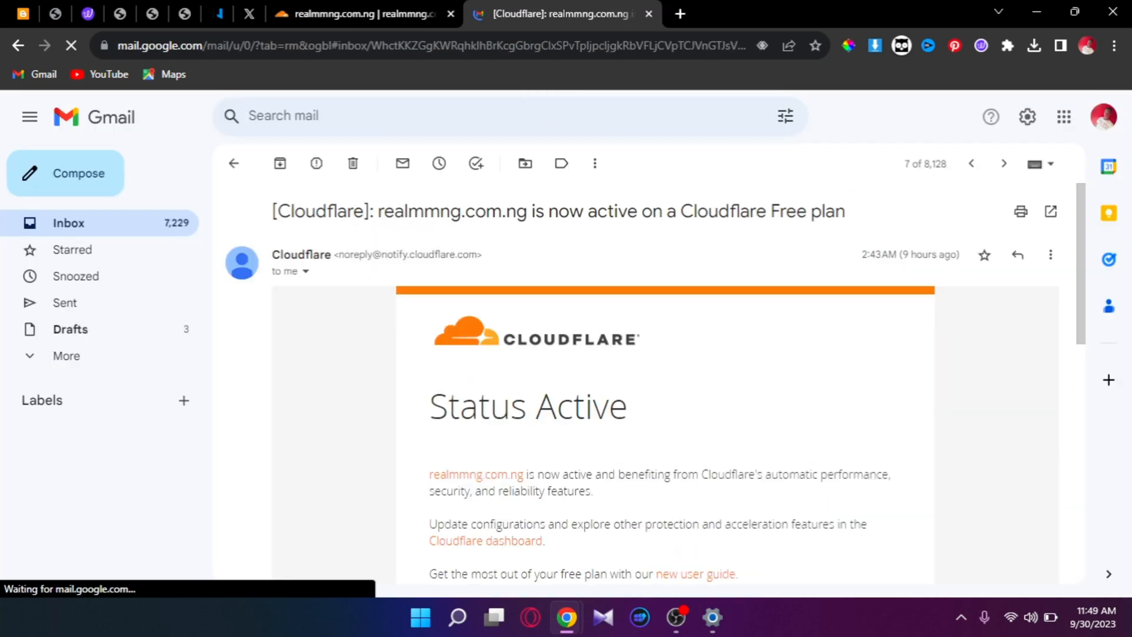
pyautogui.scroll(-3)
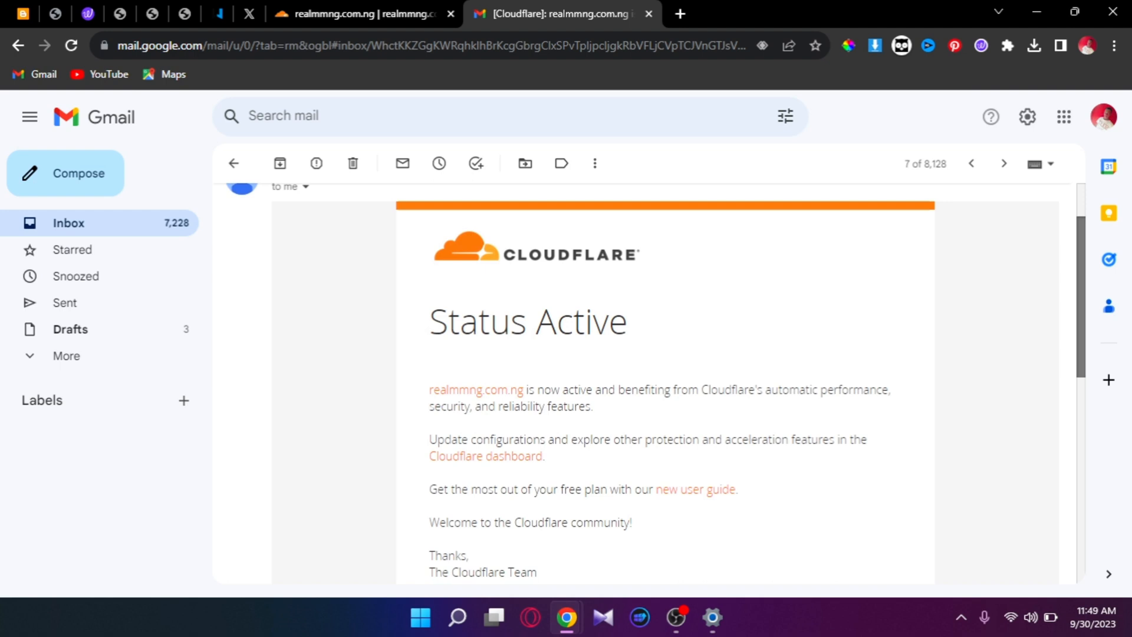
pyautogui.scroll(-3)
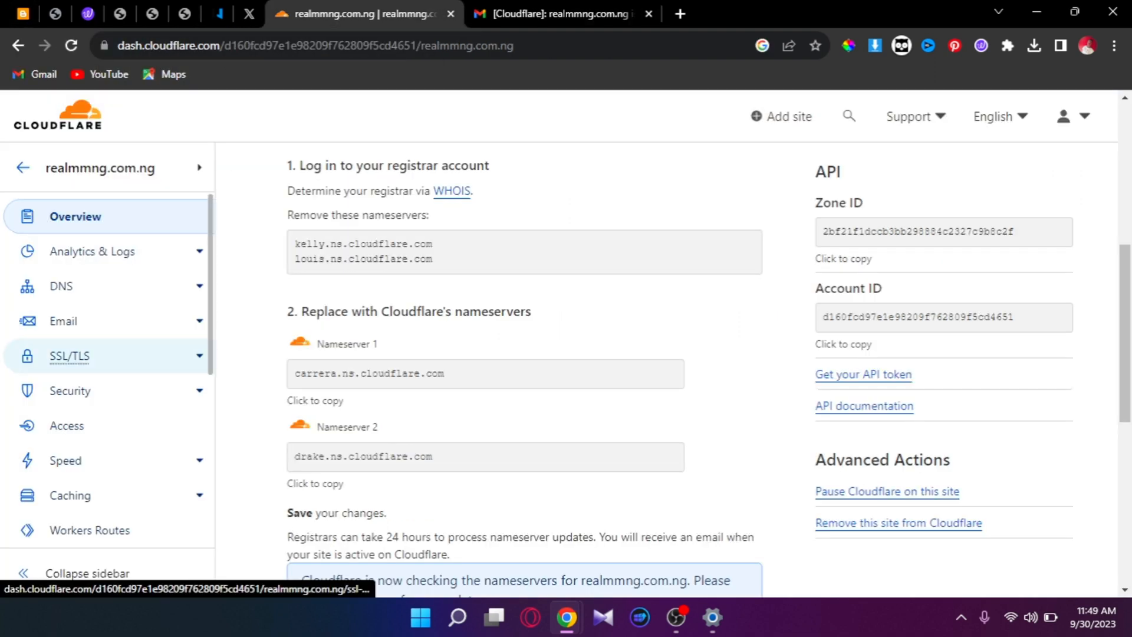
# Set the domain's SSL/TLS encryption mode to Full (strict)
pyautogui.click(69, 356)
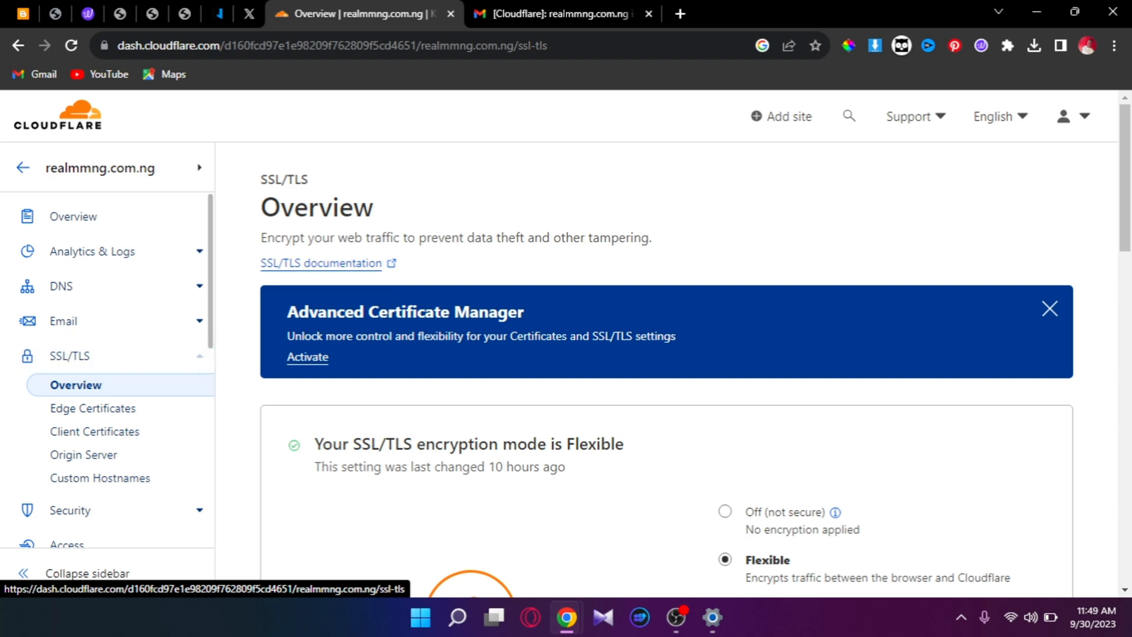
pyautogui.scroll(-3)
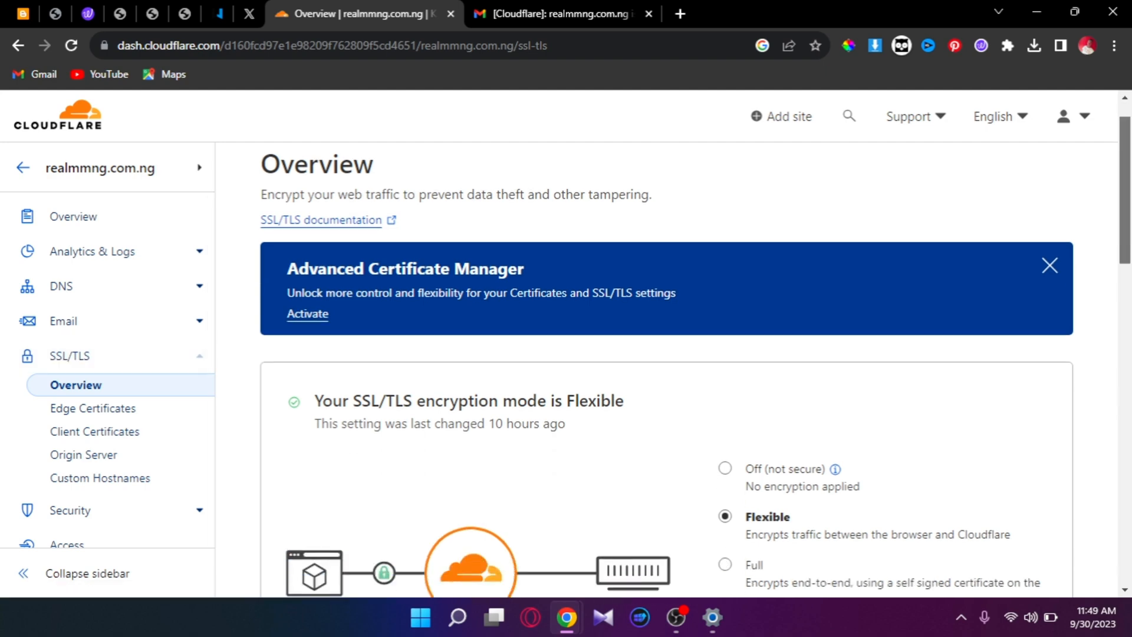
pyautogui.scroll(-3)
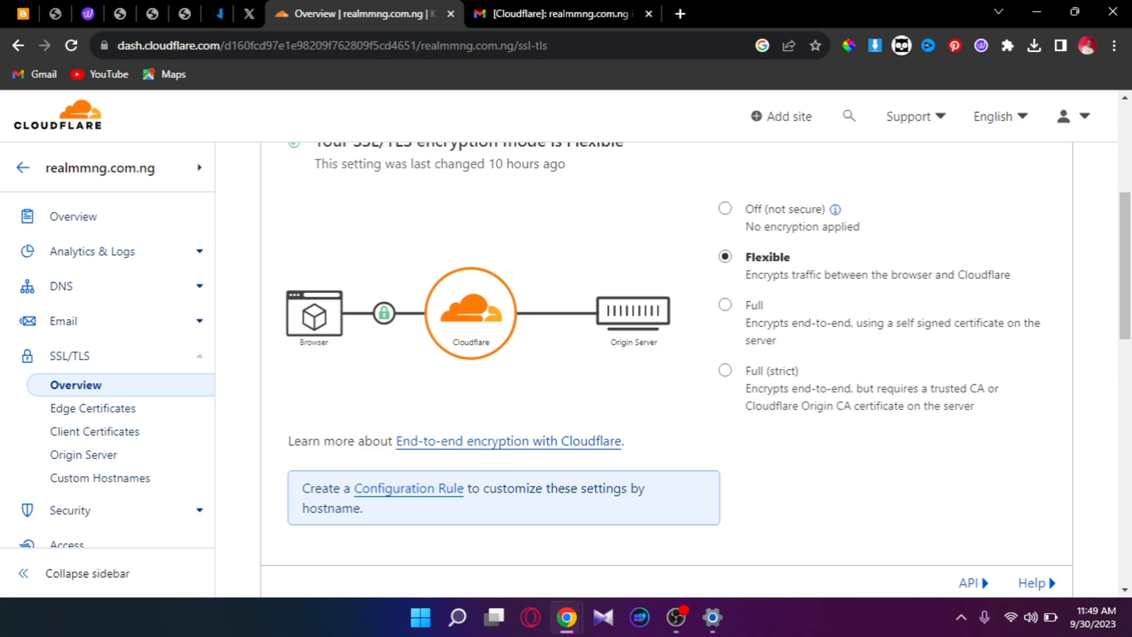
pyautogui.scroll(-3)
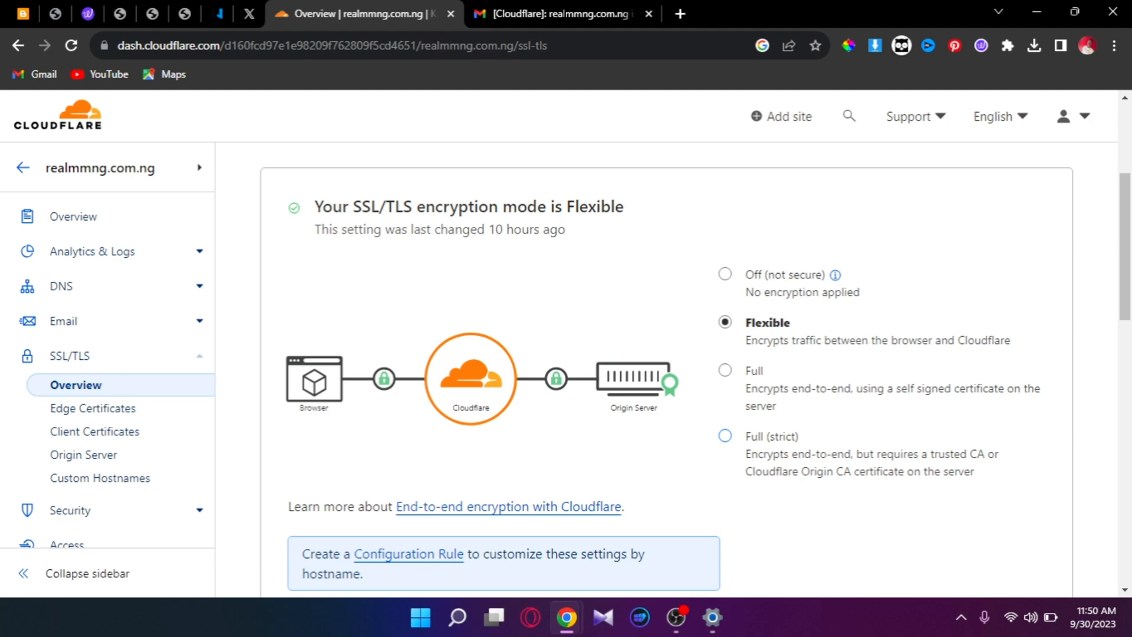
pyautogui.click(723, 435)
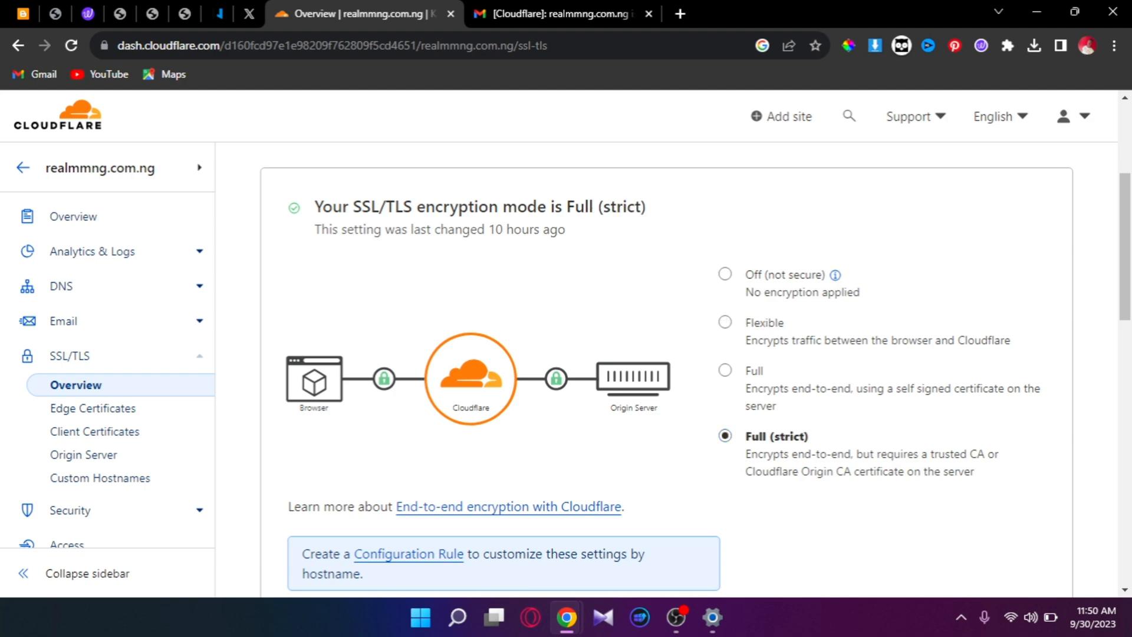
# Toggle the SSL/TLS Recommender off and back on, leaving it enabled
pyautogui.scroll(-3)
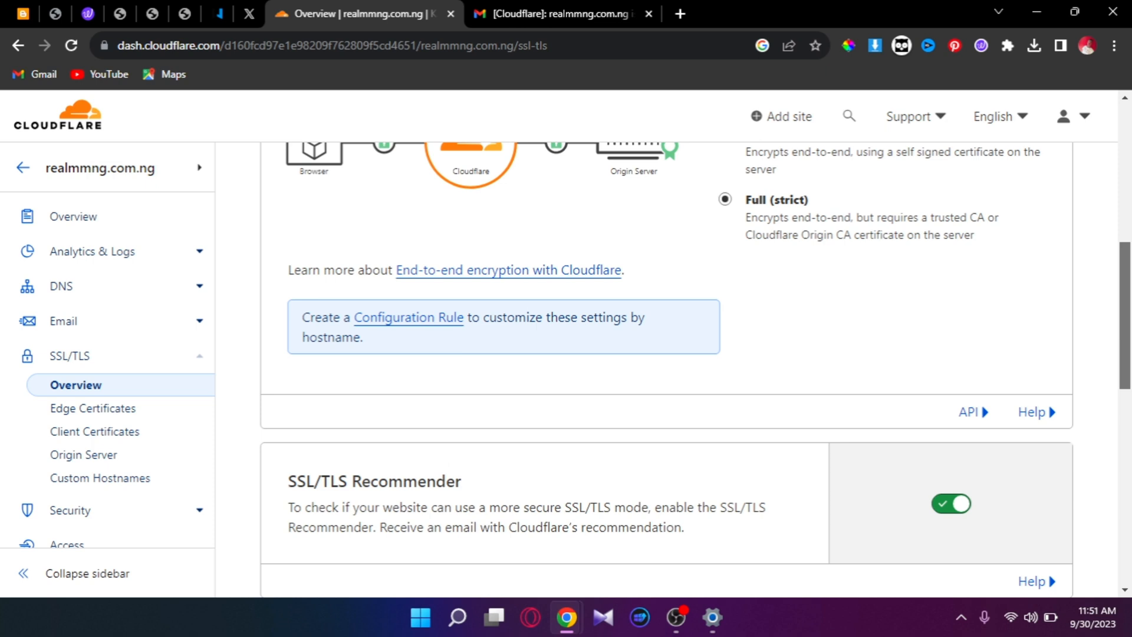
pyautogui.scroll(-3)
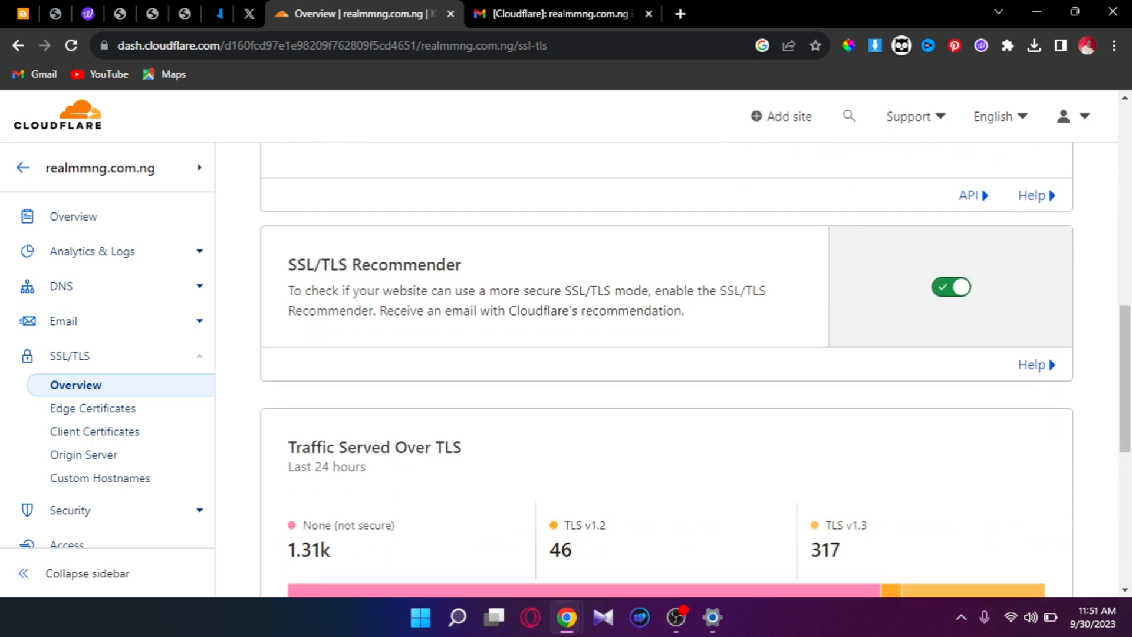
pyautogui.click(950, 286)
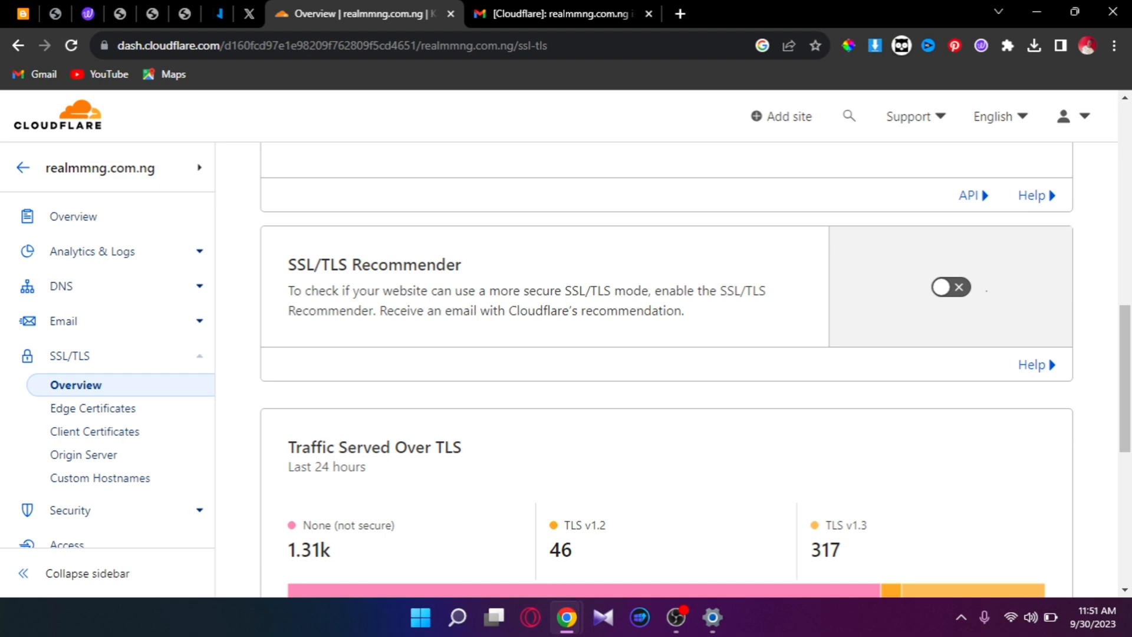
pyautogui.click(950, 286)
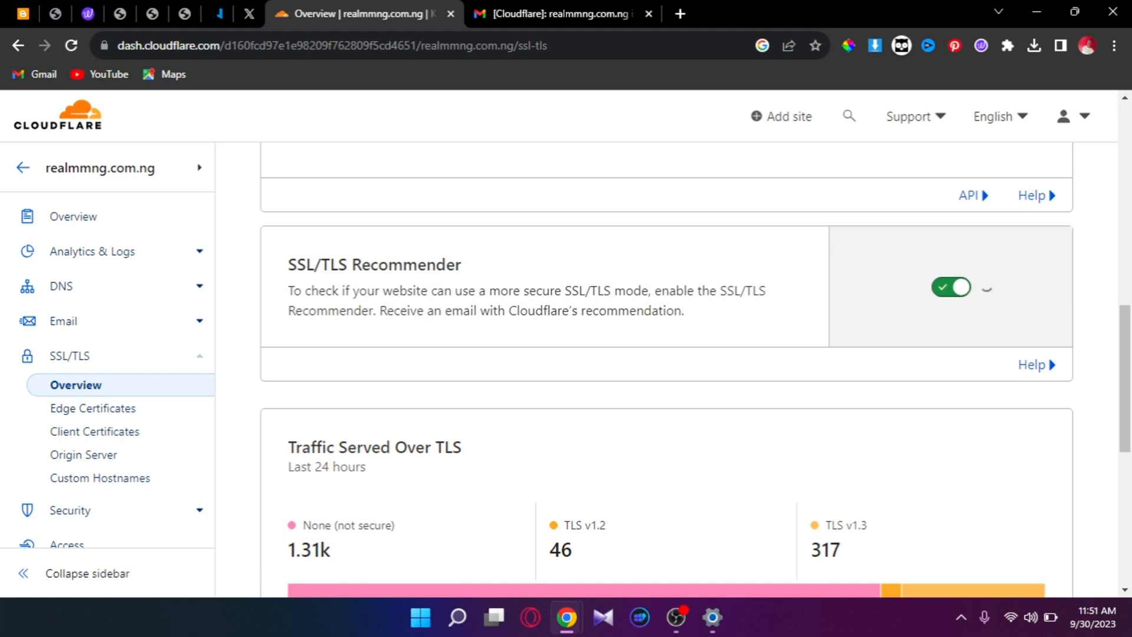
pyautogui.scroll(-3)
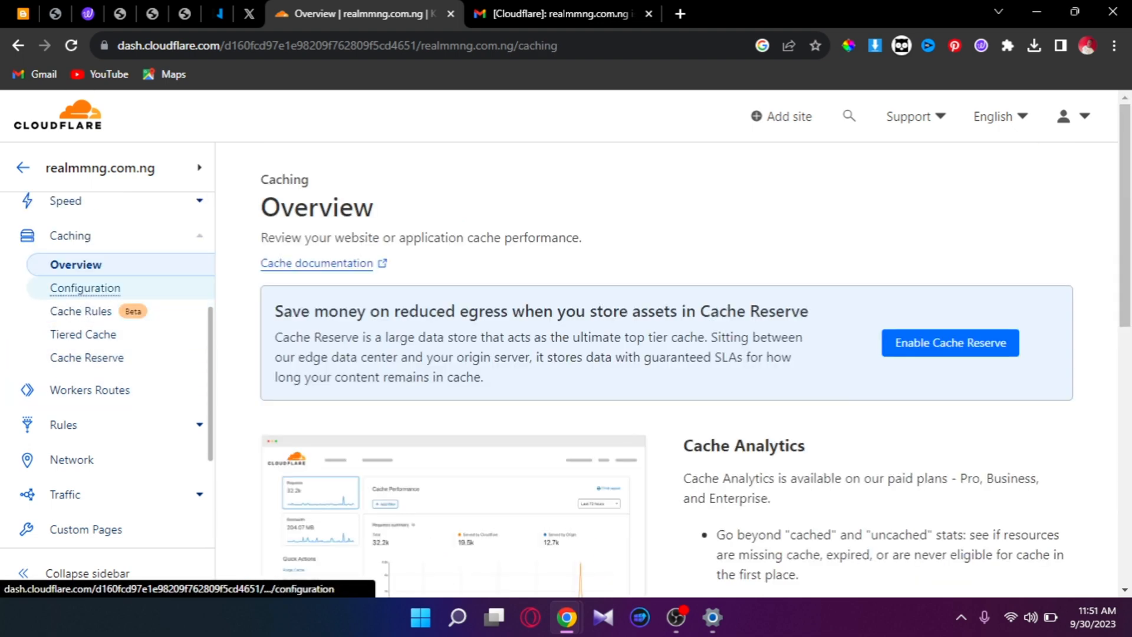
# Review Purge Cache, Caching Level Standard, Browser Cache TTL 4 hours, Crawler Hints and Always Online for realmmng.com.ng
pyautogui.click(84, 287)
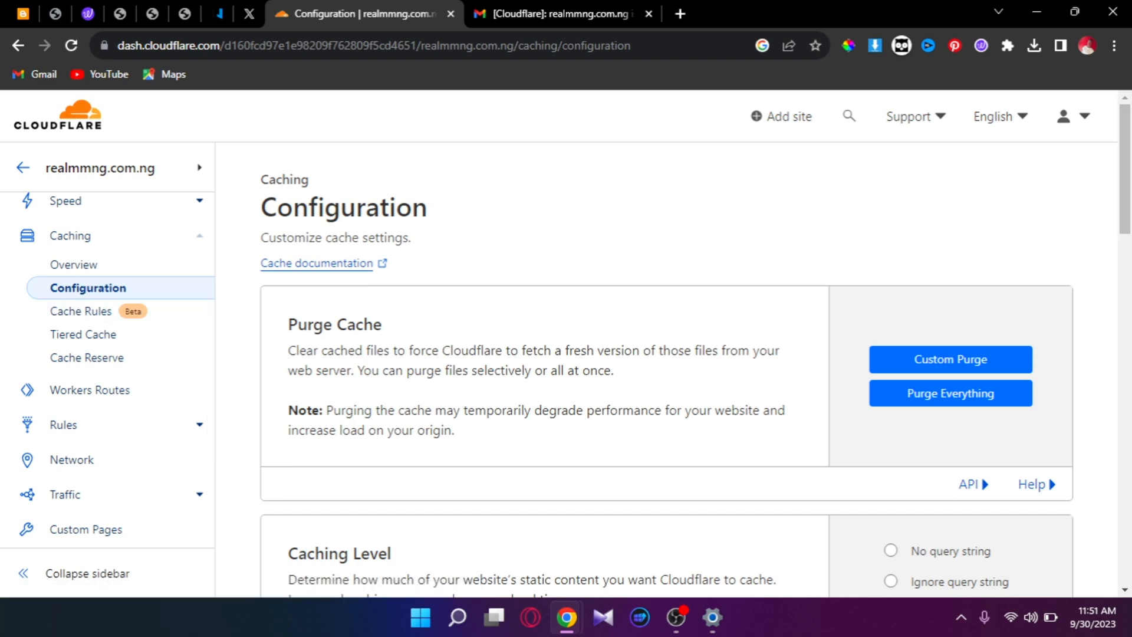
pyautogui.scroll(-3)
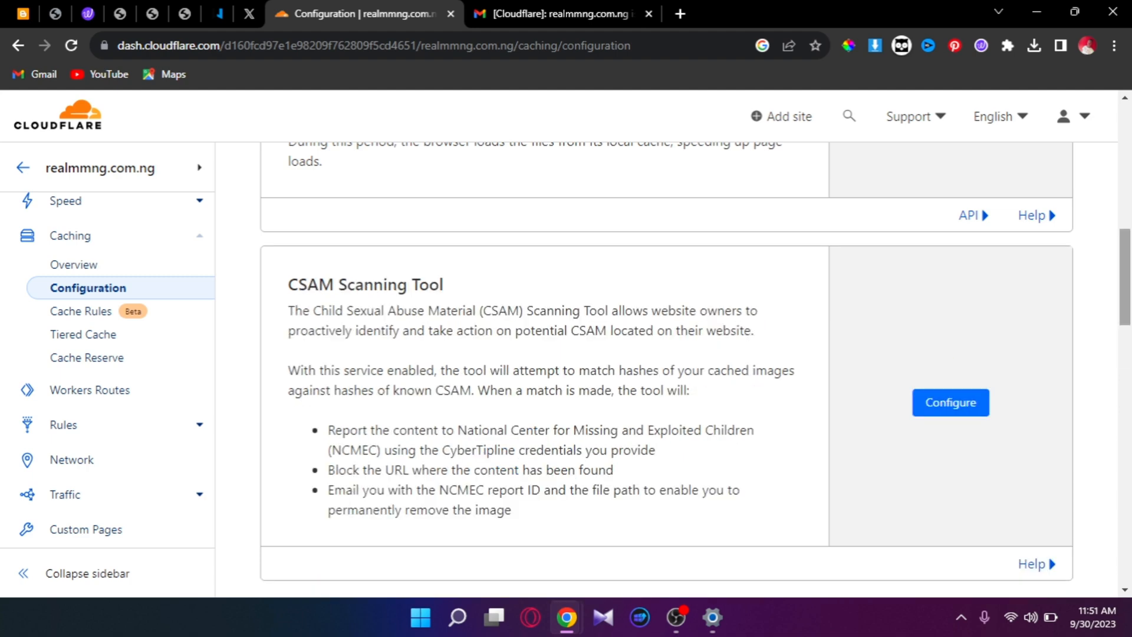
pyautogui.scroll(-3)
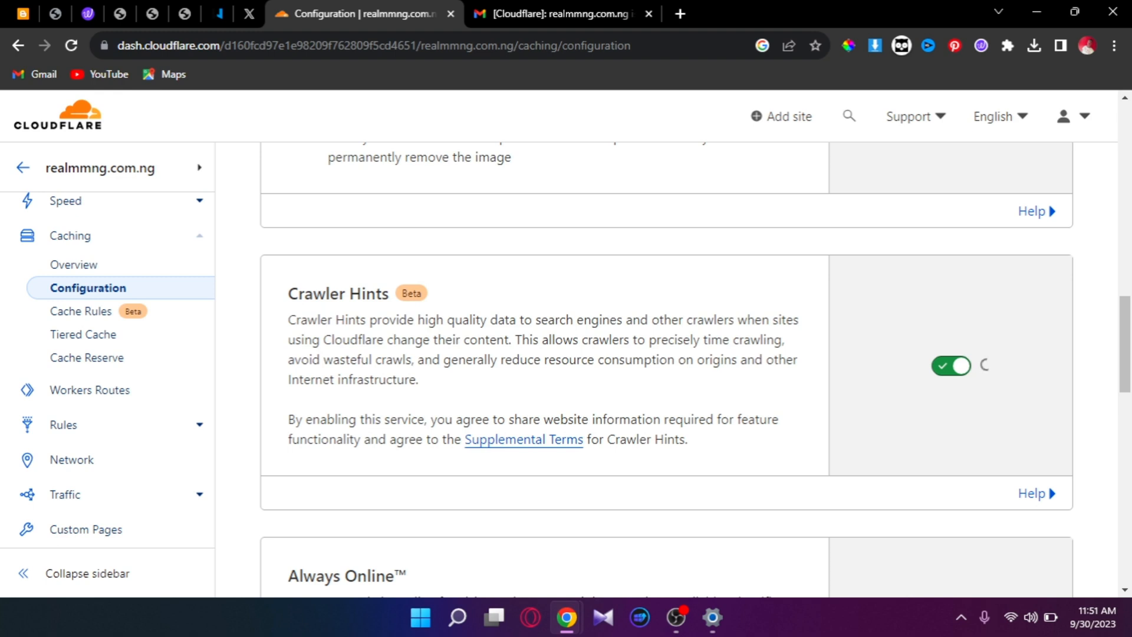
pyautogui.scroll(-3)
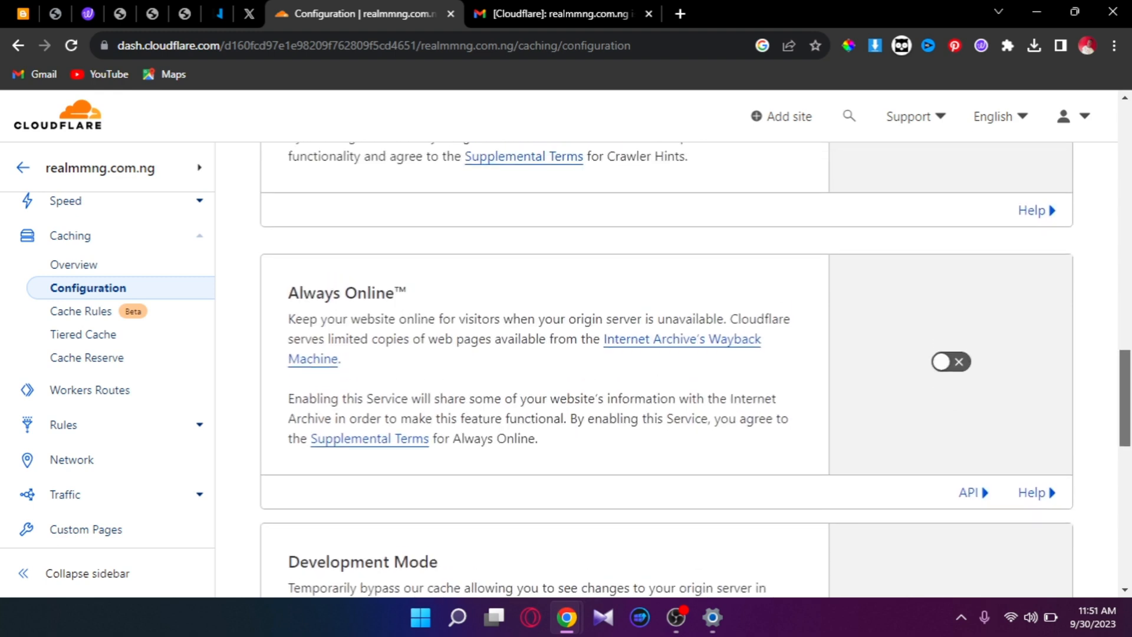
pyautogui.scroll(-3)
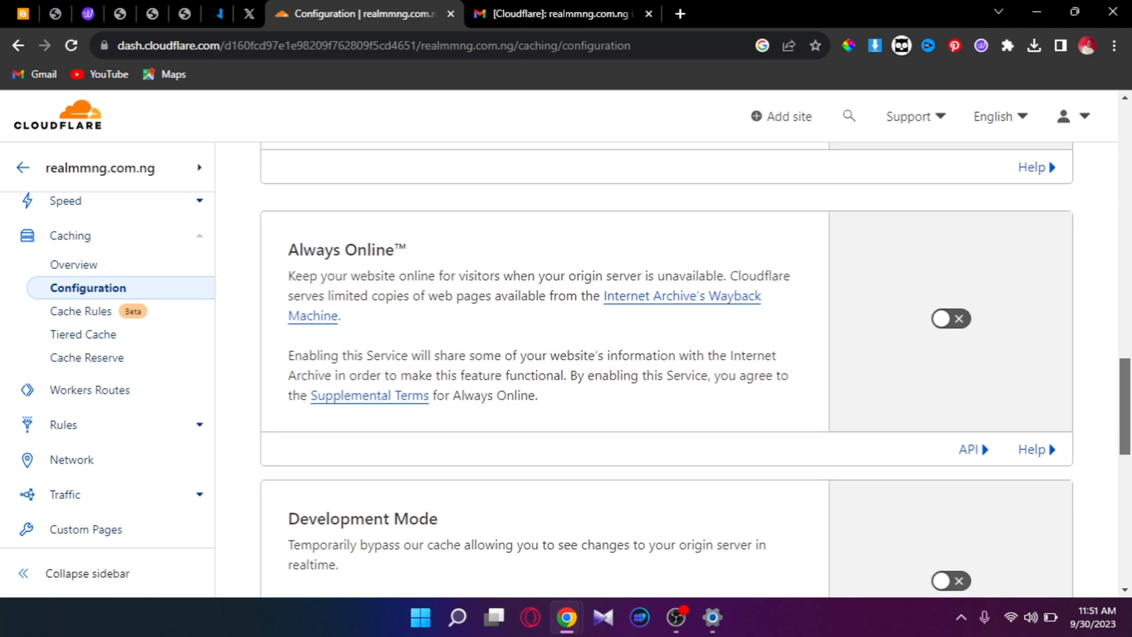
pyautogui.scroll(-3)
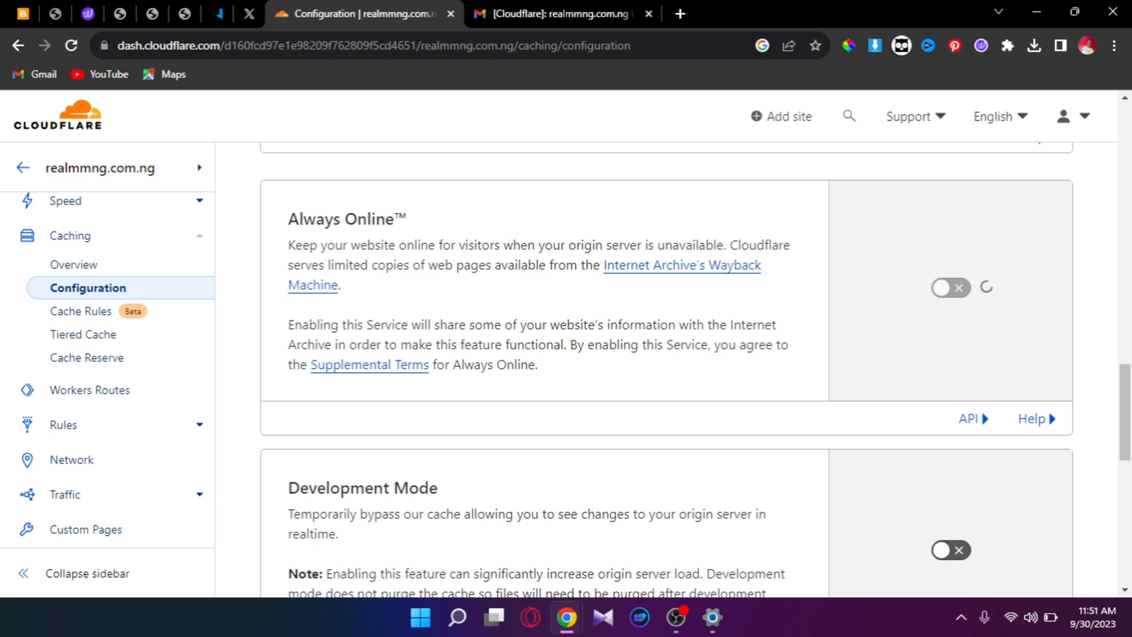
pyautogui.scroll(-3)
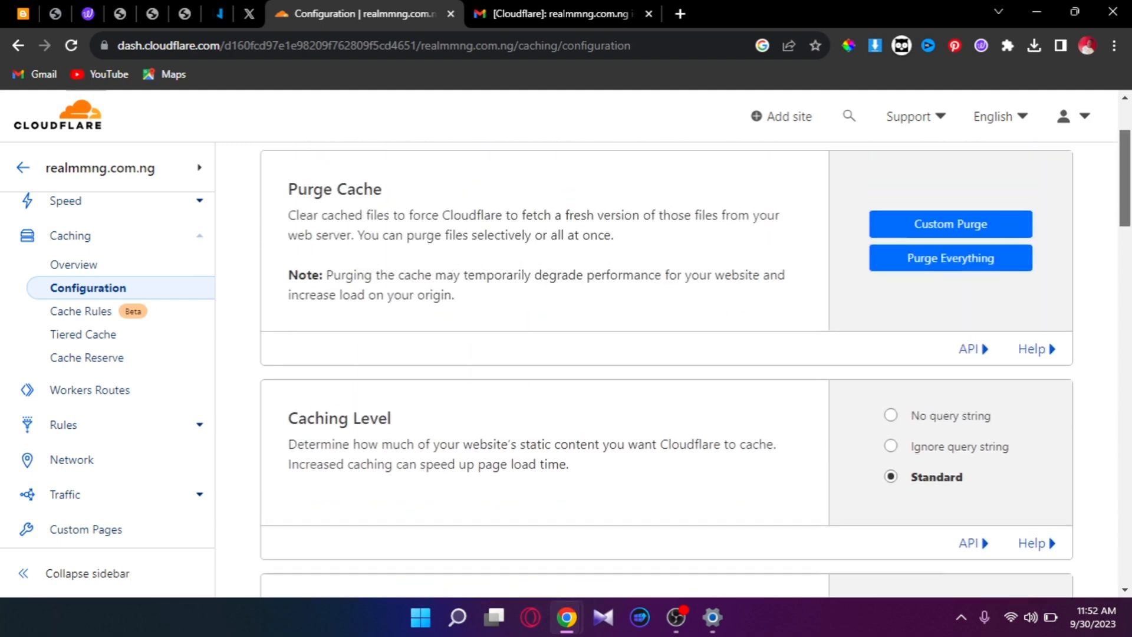
pyautogui.scroll(-3)
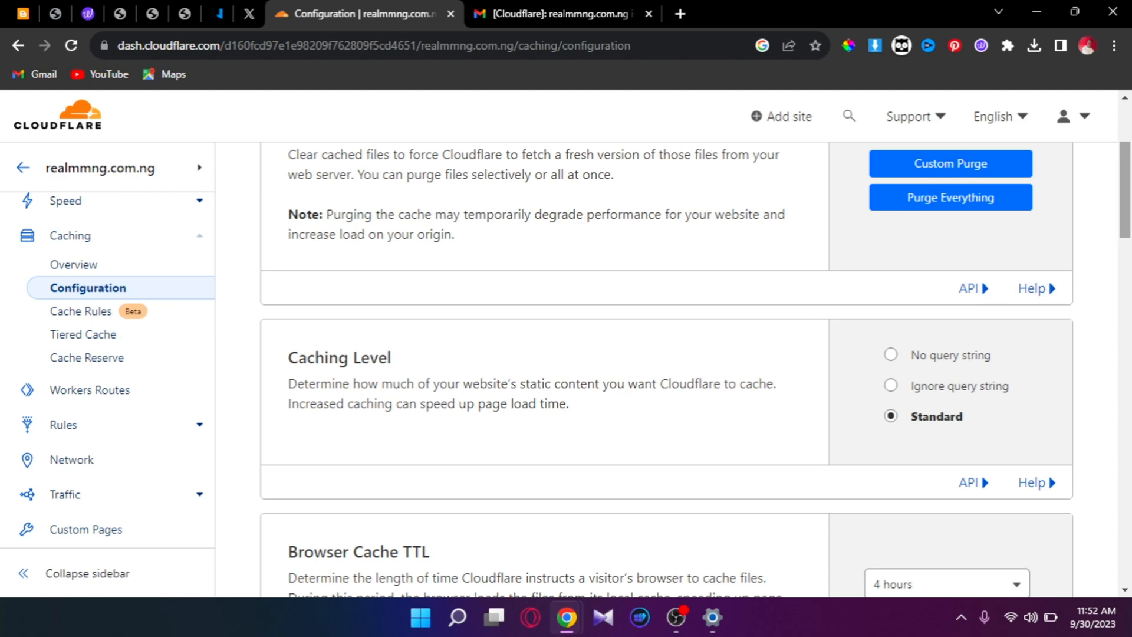
pyautogui.click(559, 14)
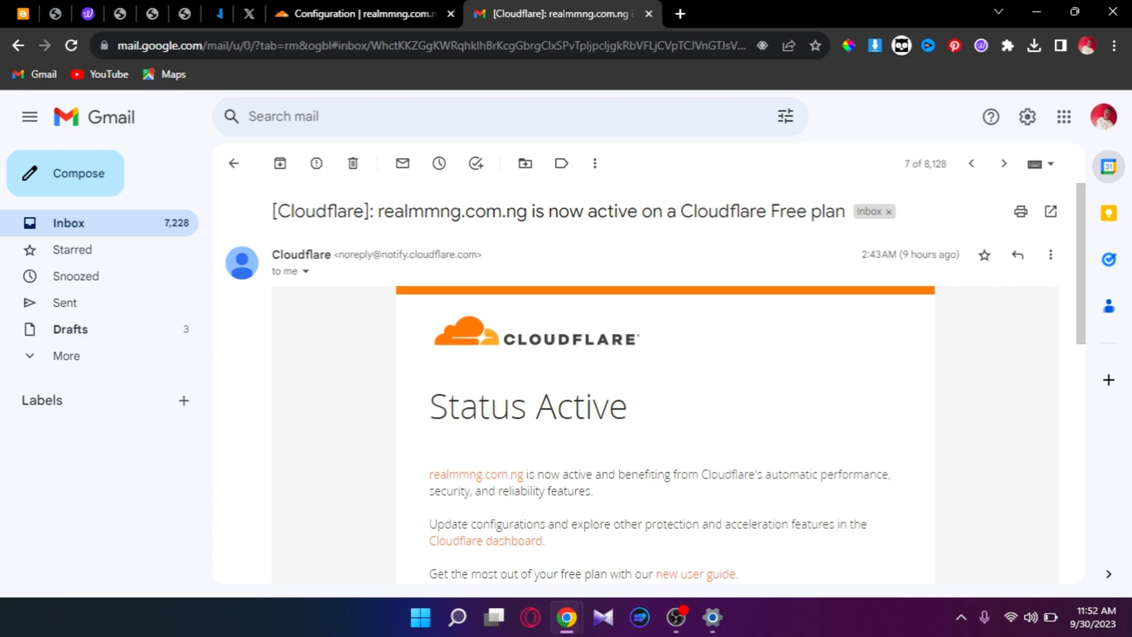
pyautogui.moveTo(220, 13)
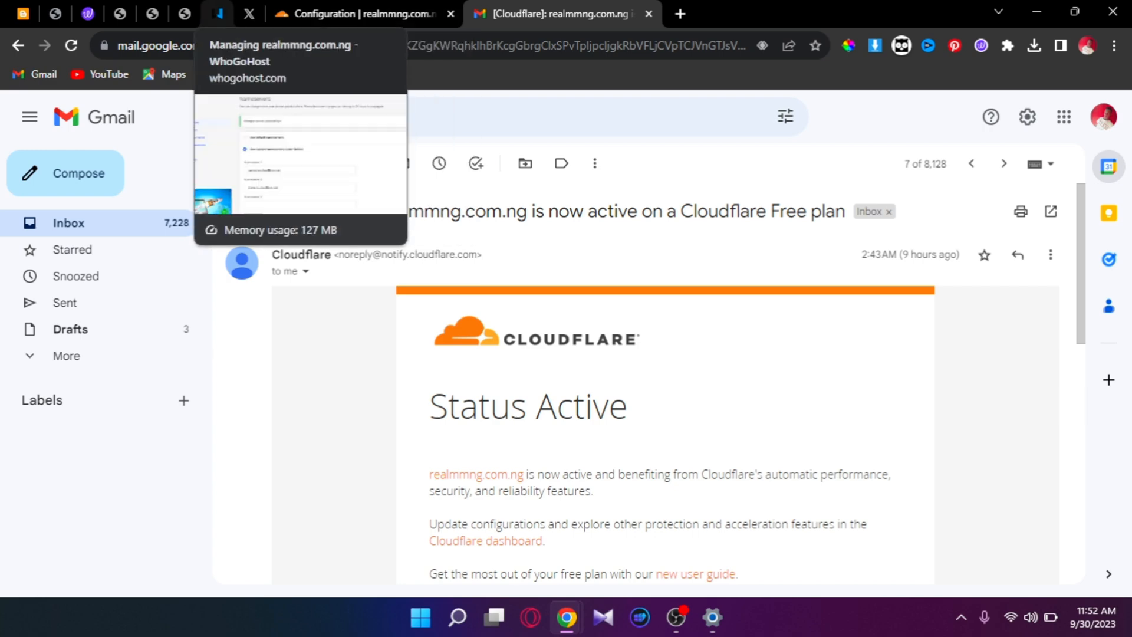
# Confirm the saved nameservers at Whogohost, list My Domains, and visit realmmng.com.ng in a new tab
pyautogui.click(217, 15)
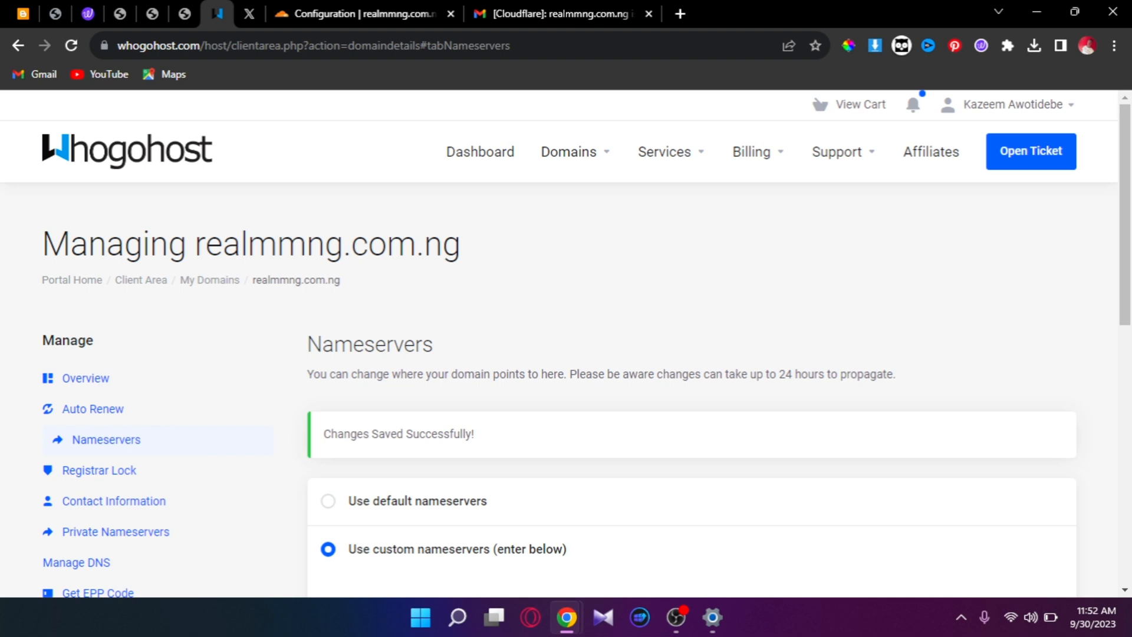
pyautogui.click(569, 152)
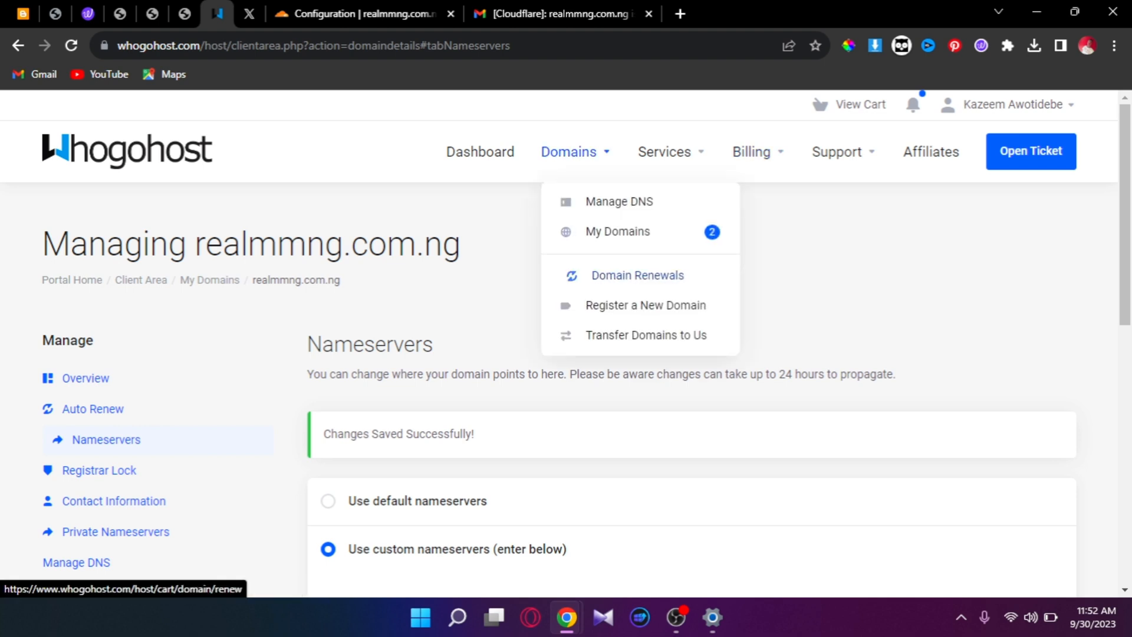
pyautogui.click(636, 275)
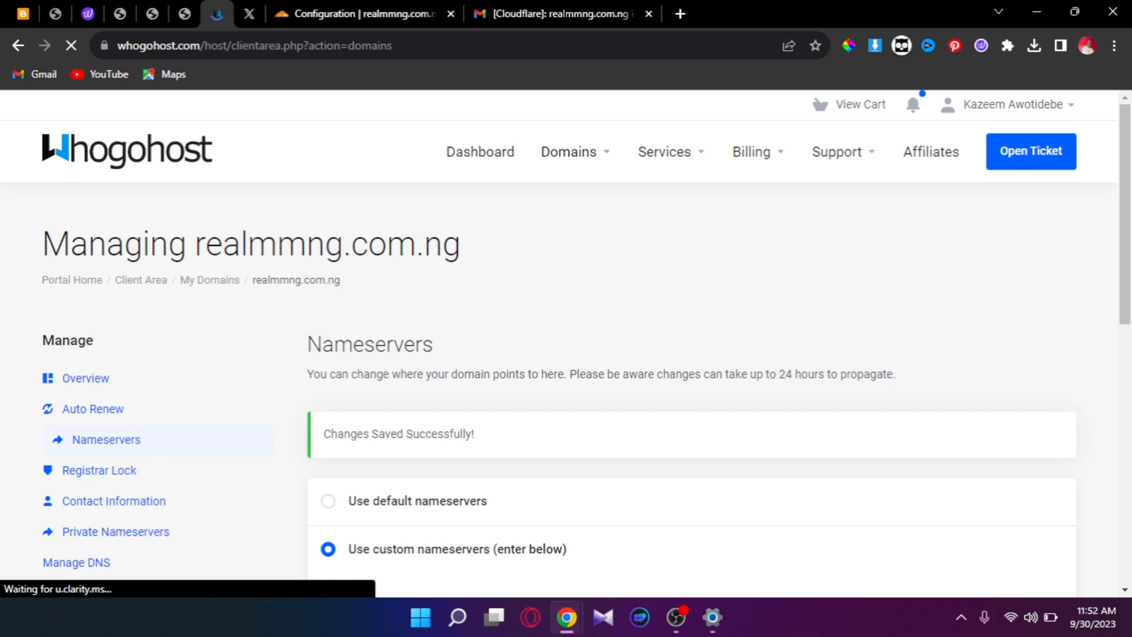
pyautogui.click(569, 152)
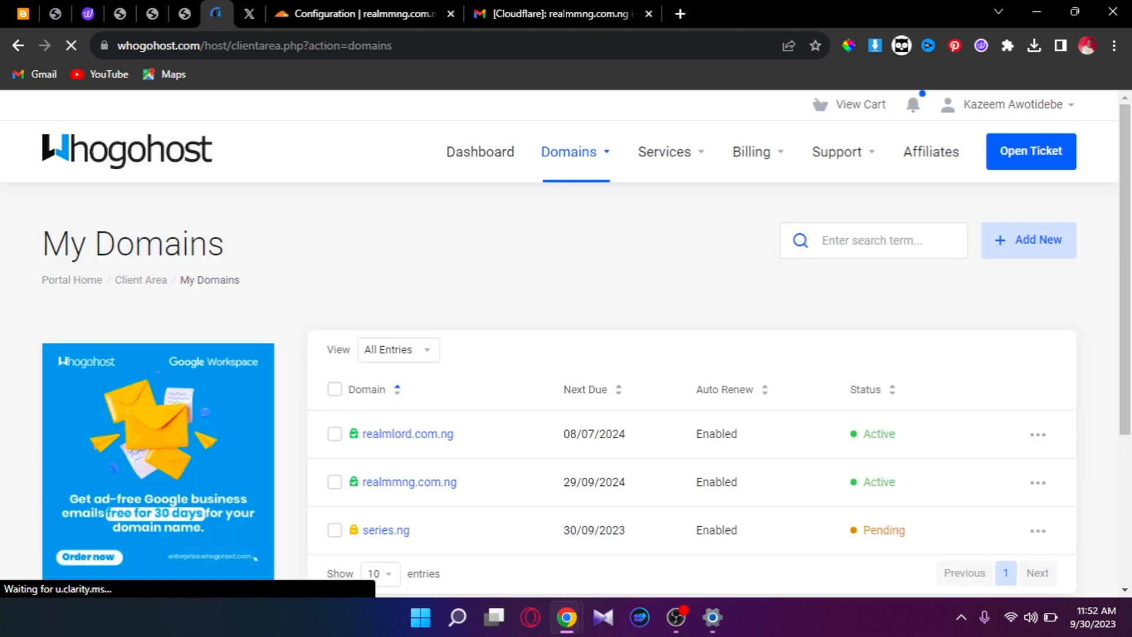
pyautogui.moveTo(352, 480)
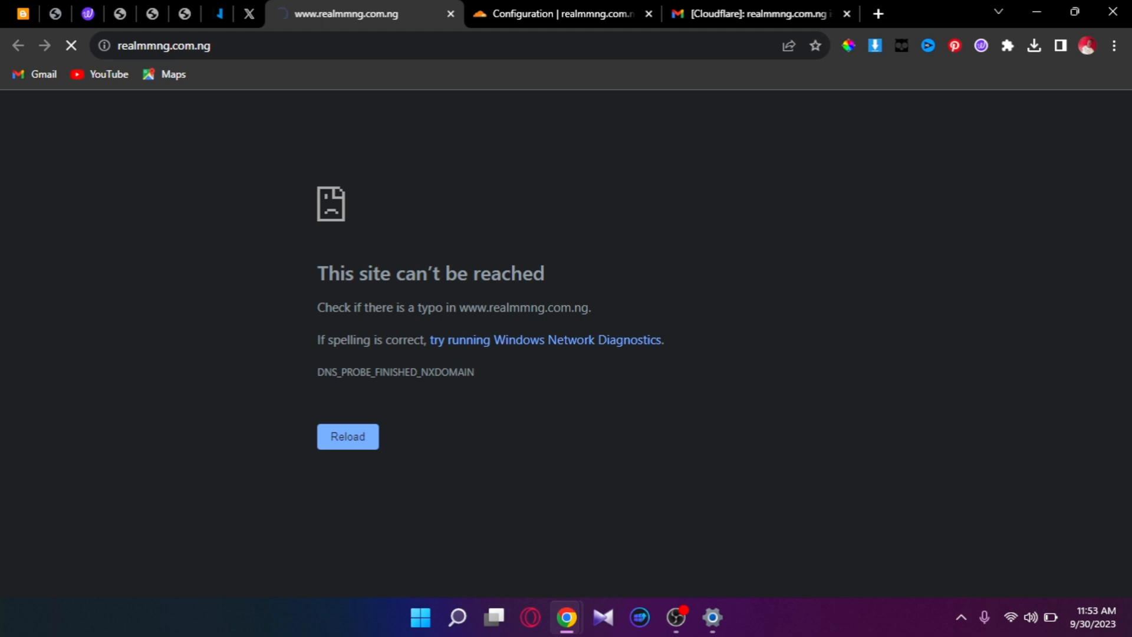
# Leave the unreachable realmmng.com.ng page and return to Cloudflare's caching configuration
pyautogui.click(71, 45)
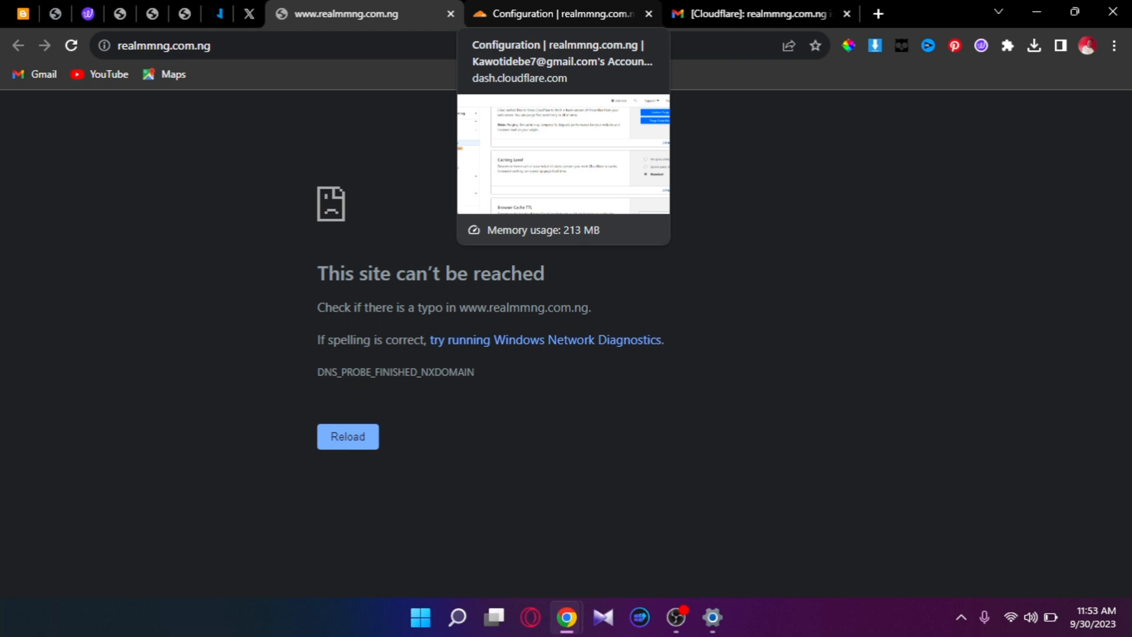
pyautogui.click(563, 14)
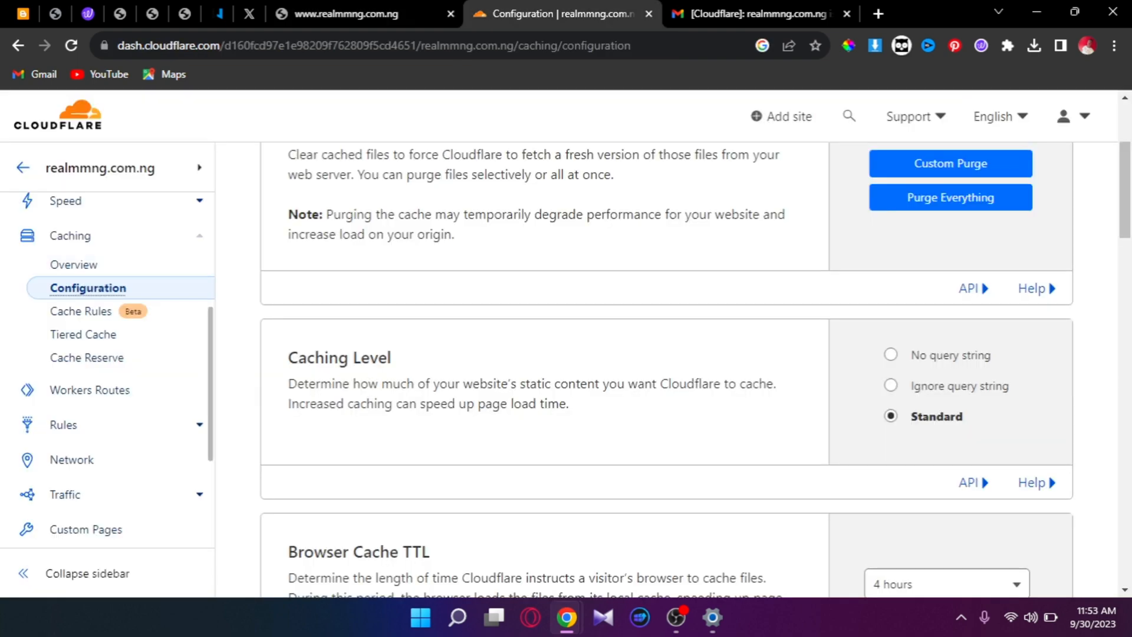